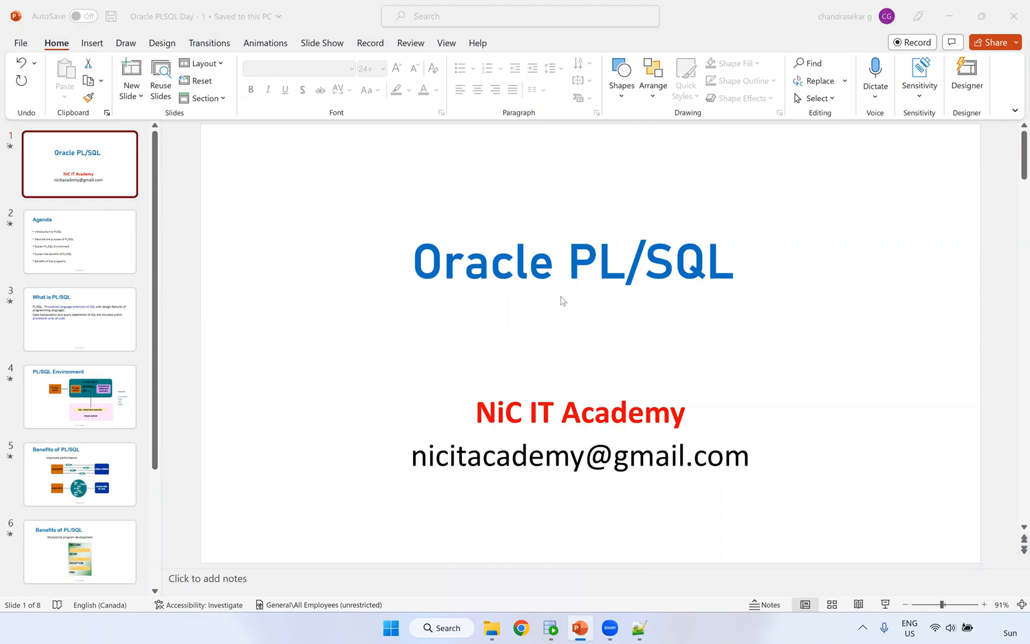
mouse_move(560, 313)
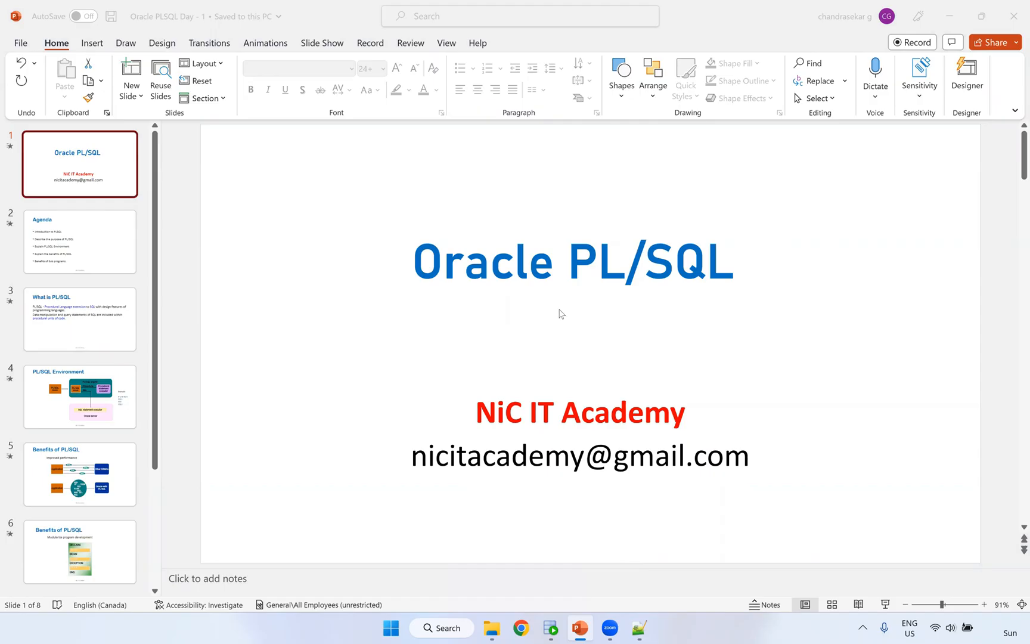
Open the PLSQL Day -3 folder containing the DML Operation notes
click(490, 629)
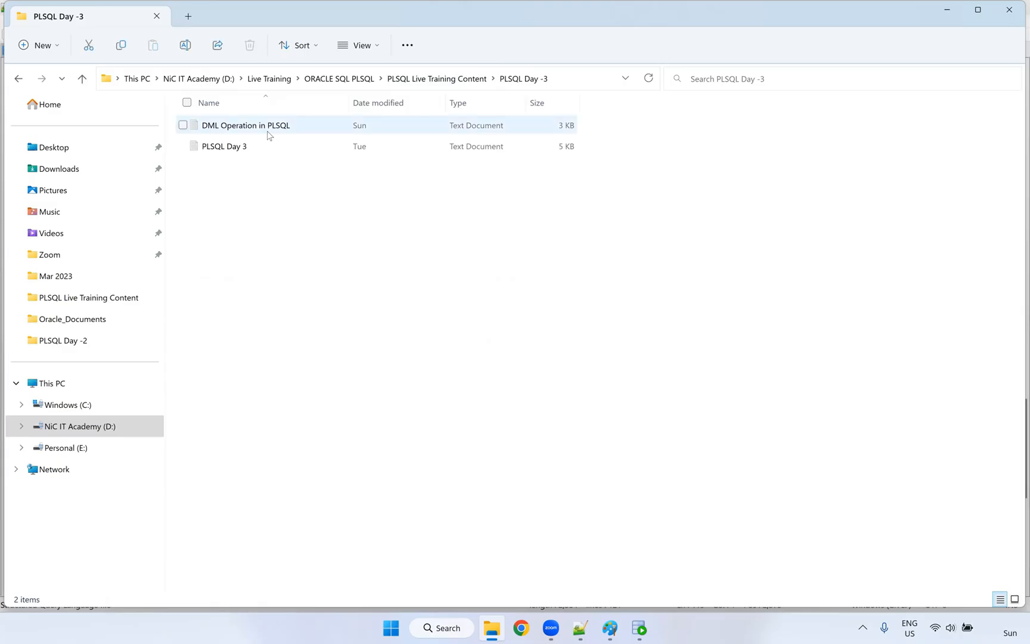
Open DML Operation in PLSQL.txt in Notepad++ to view the INSERT syntax
double_click(246, 125)
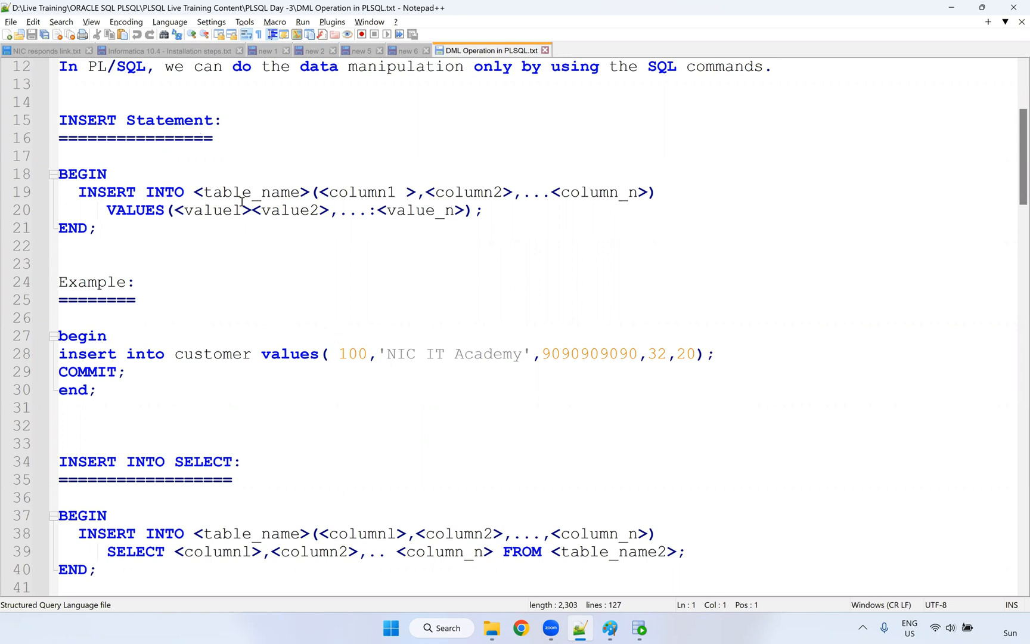
mouse_move(194, 263)
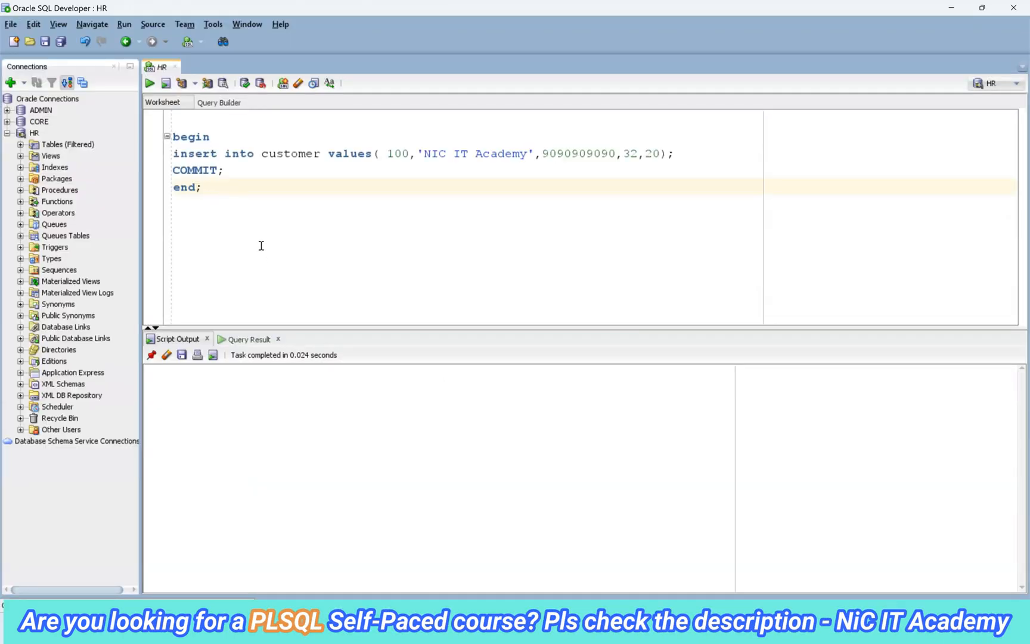
Write and run select * from customer1; below the block, returning 13 rows
click(203, 187)
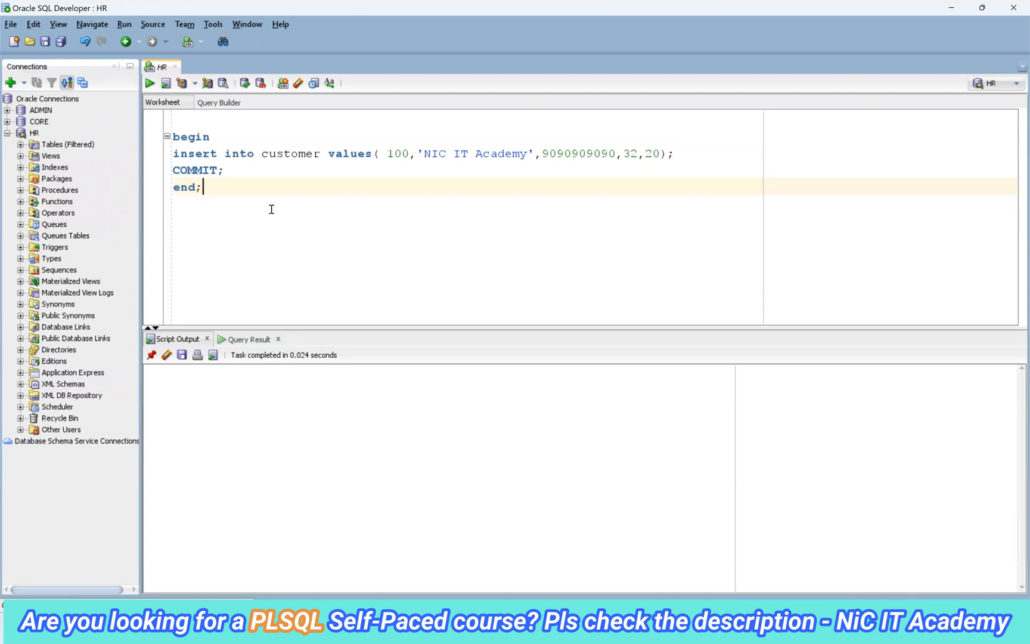
text(sele)
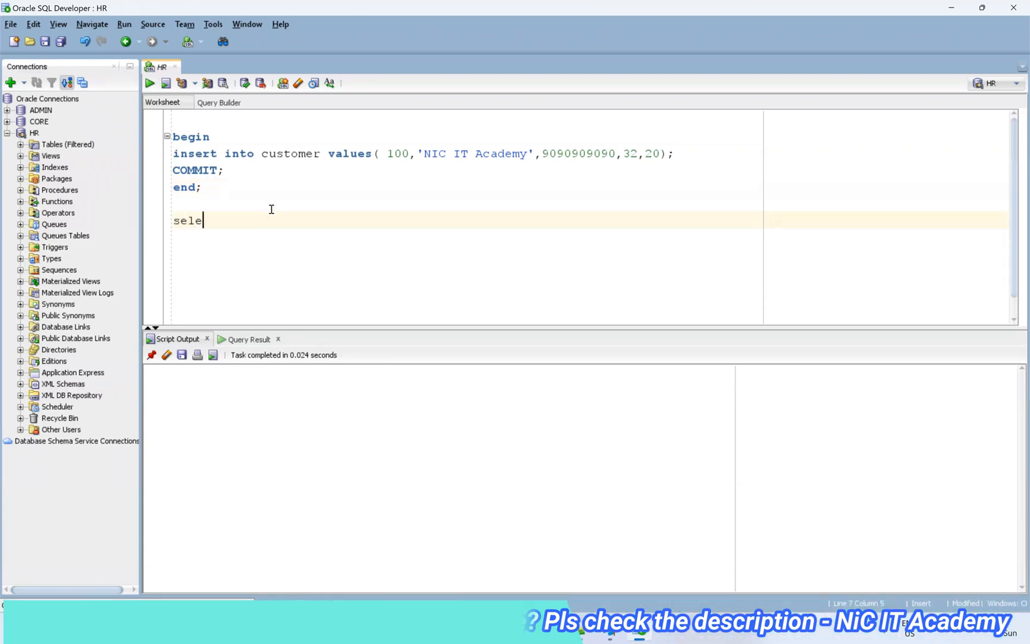
text(ct * from customer1;)
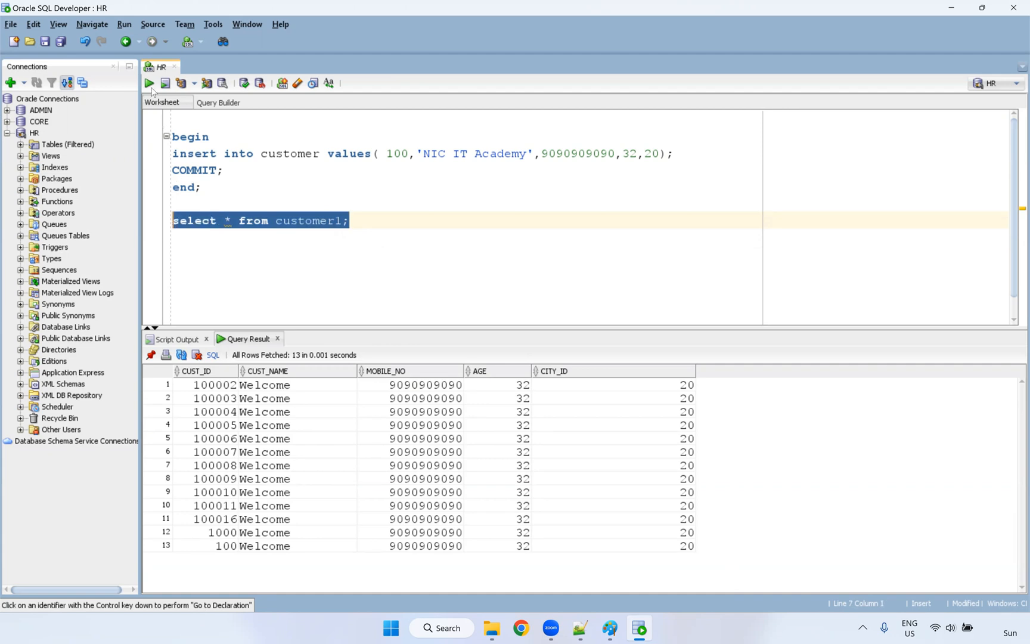
click(149, 82)
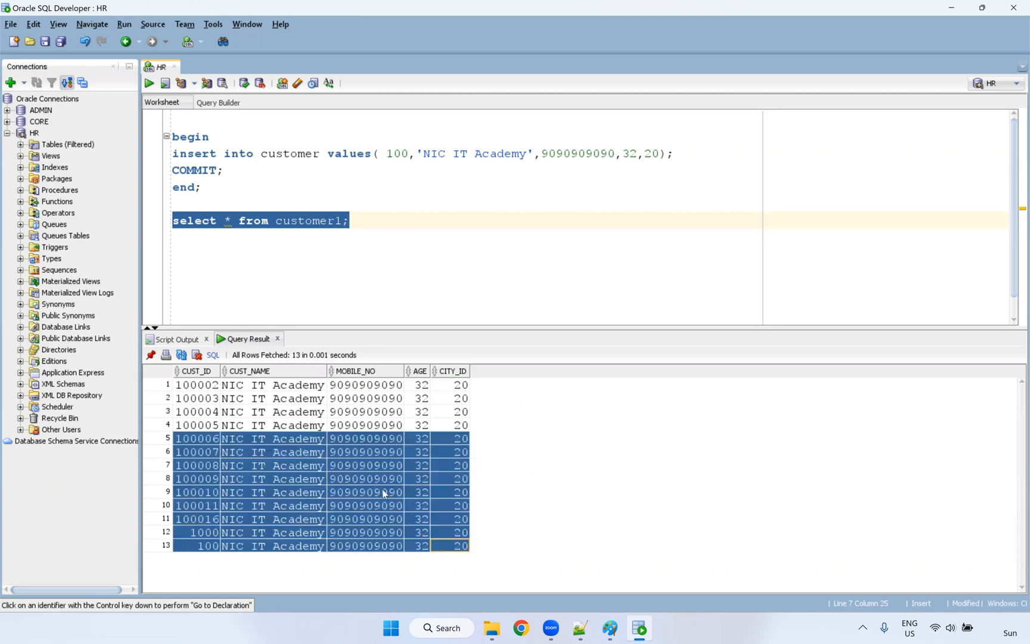
click(213, 253)
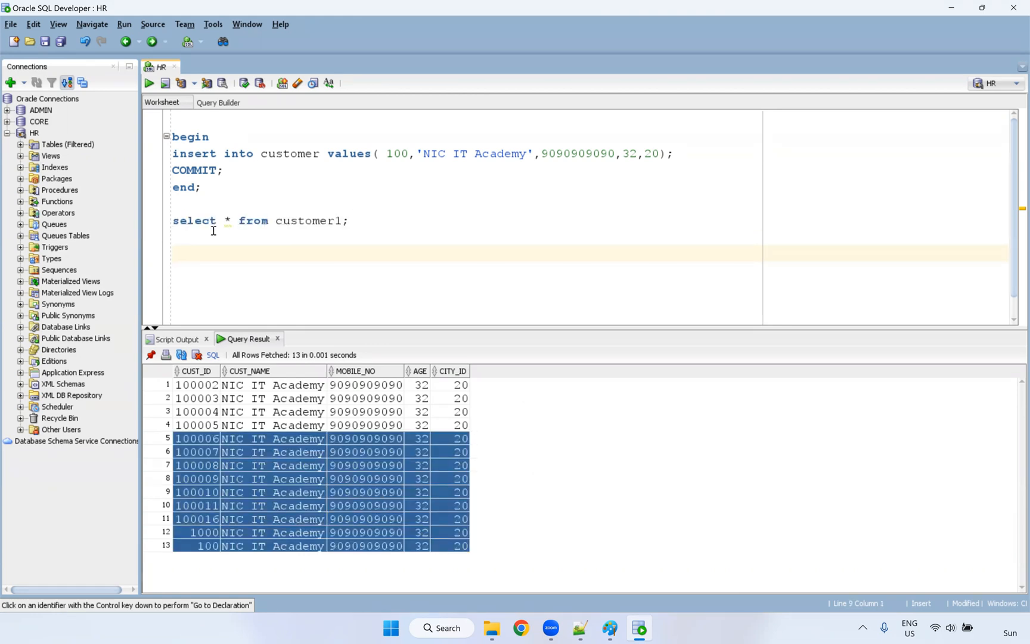
Write and run truncate table customer; to empty the customer table
text(truncate table)
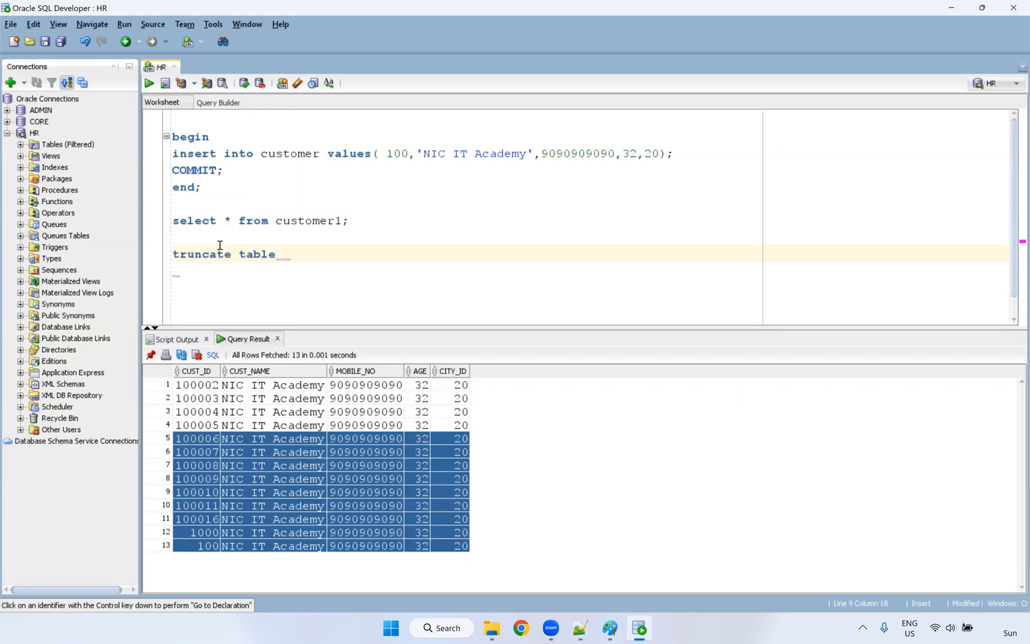
text(customer;)
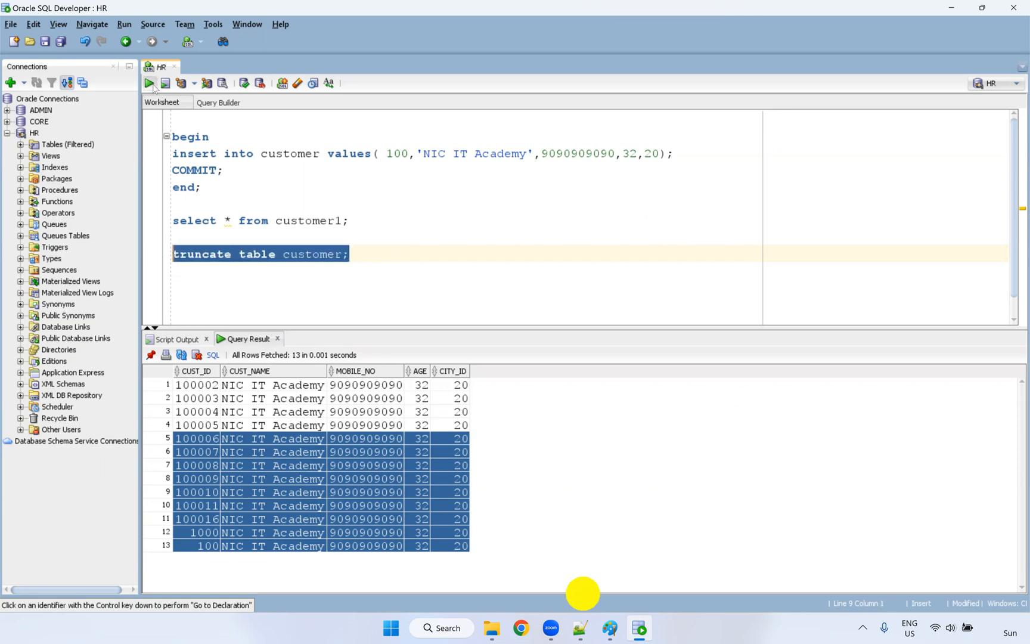
click(149, 82)
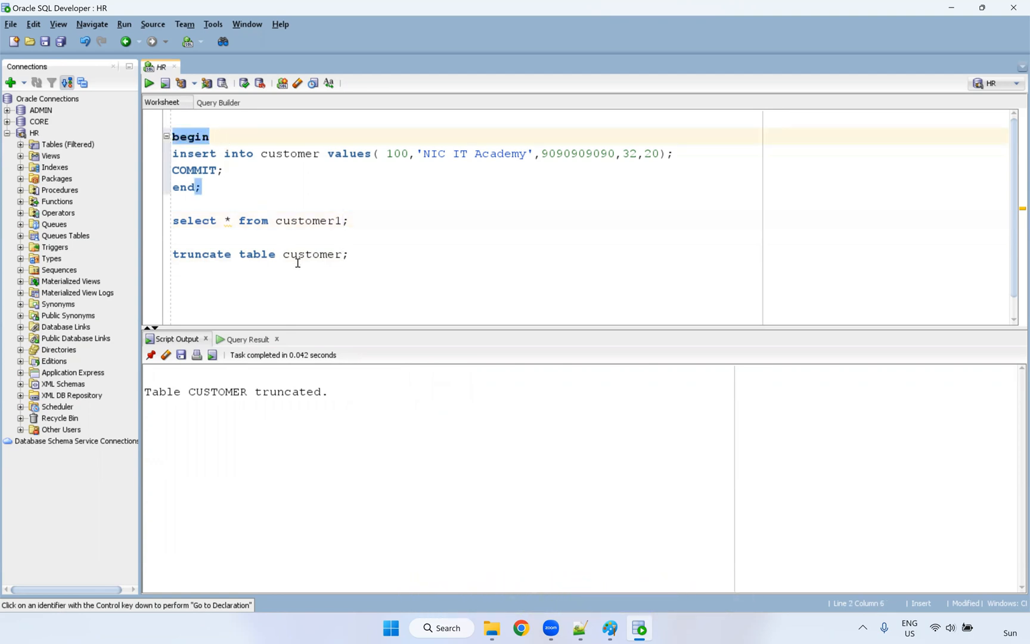
mouse_move(236, 164)
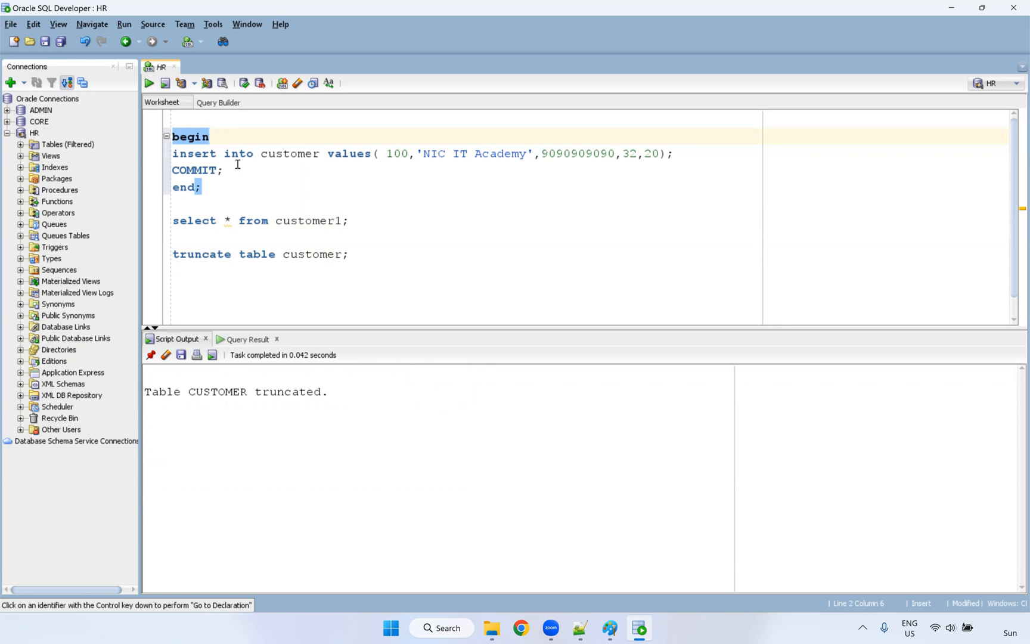
mouse_move(217, 130)
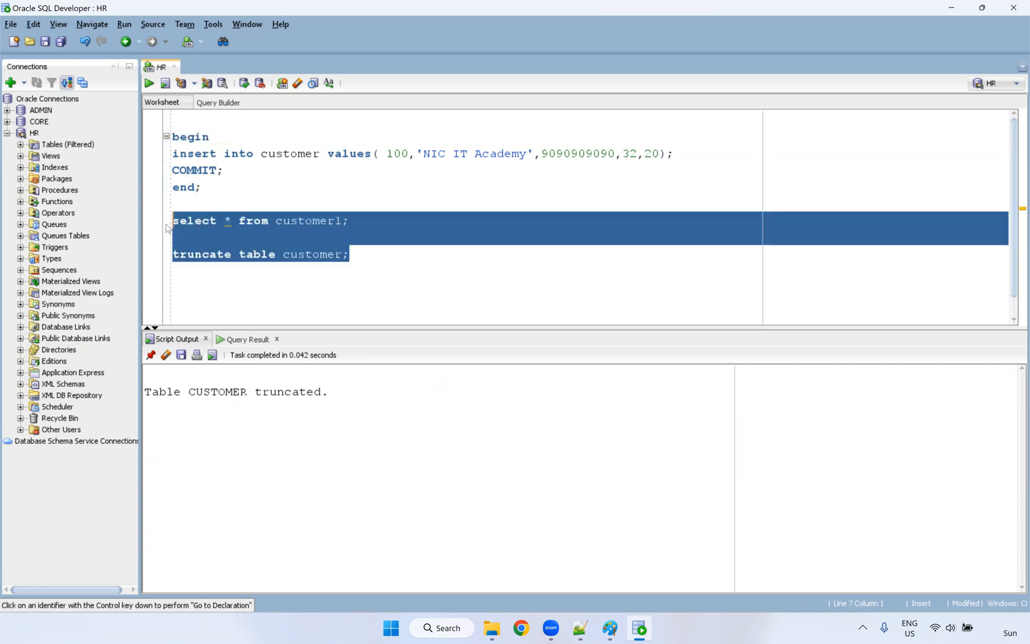
mouse_move(326, 208)
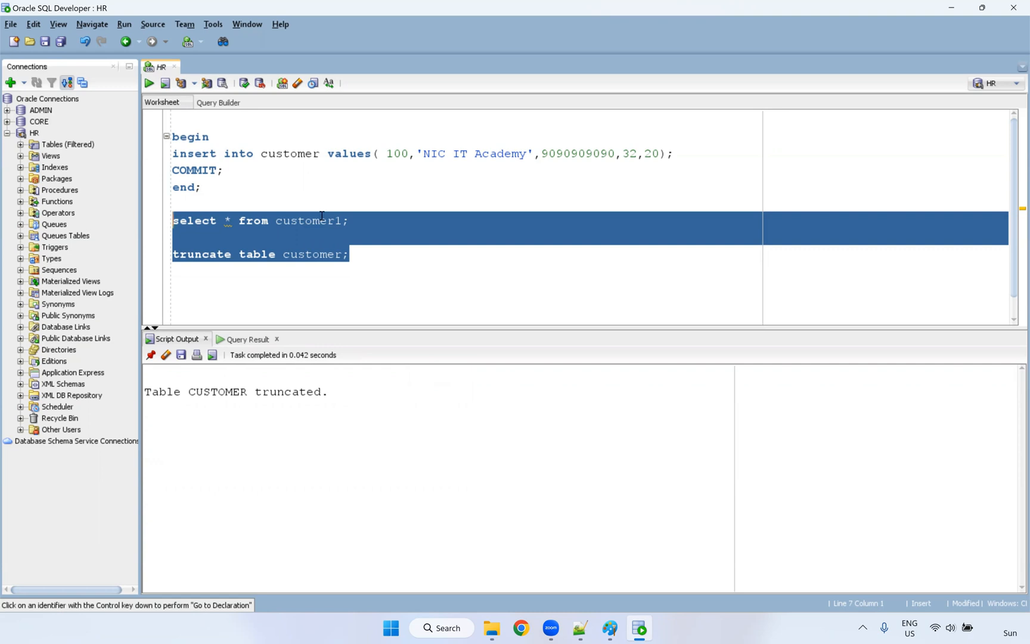
mouse_move(286, 208)
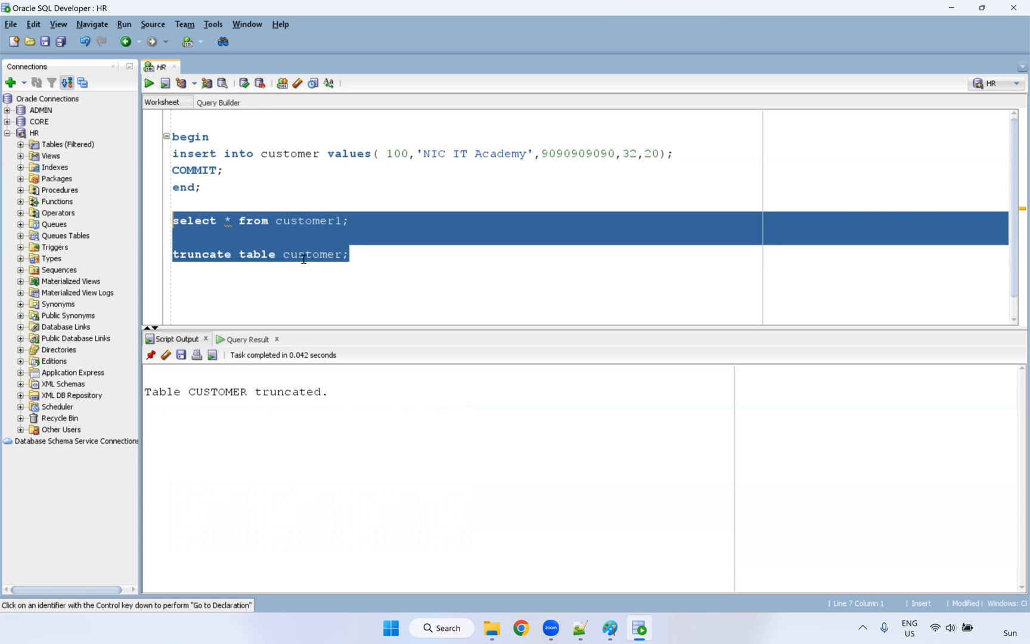
mouse_move(330, 233)
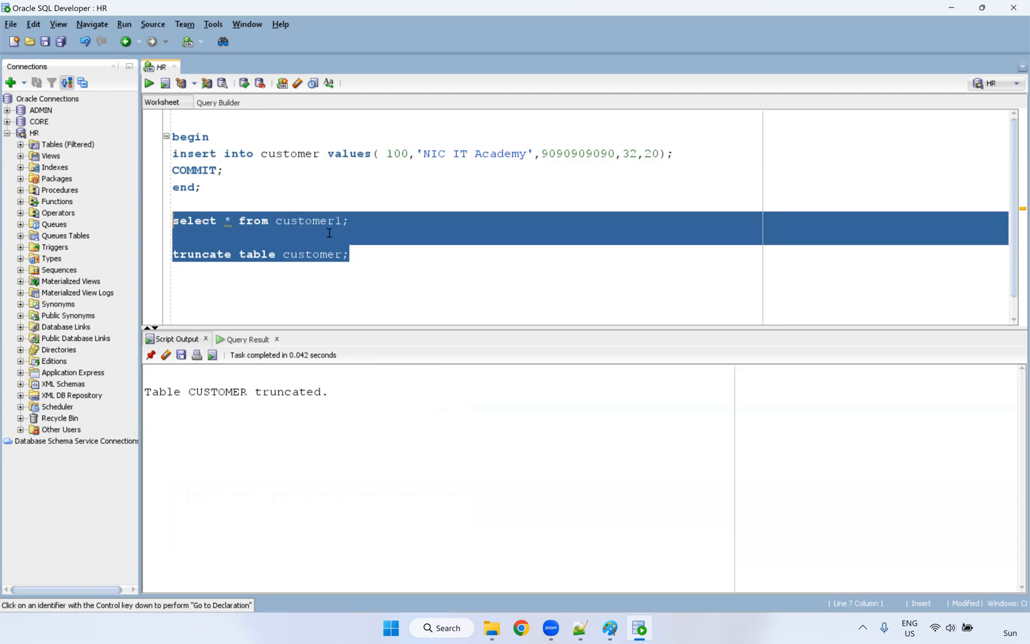
Rewrite the truncate line as select * from customer; and run it to confirm it is empty
double_click(194, 153)
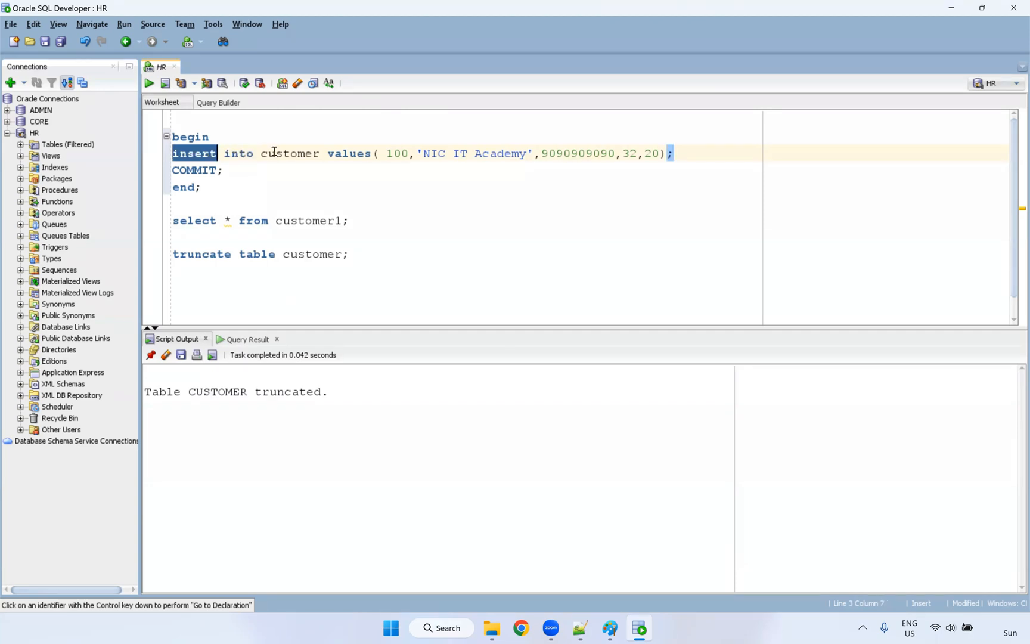
double_click(288, 152)
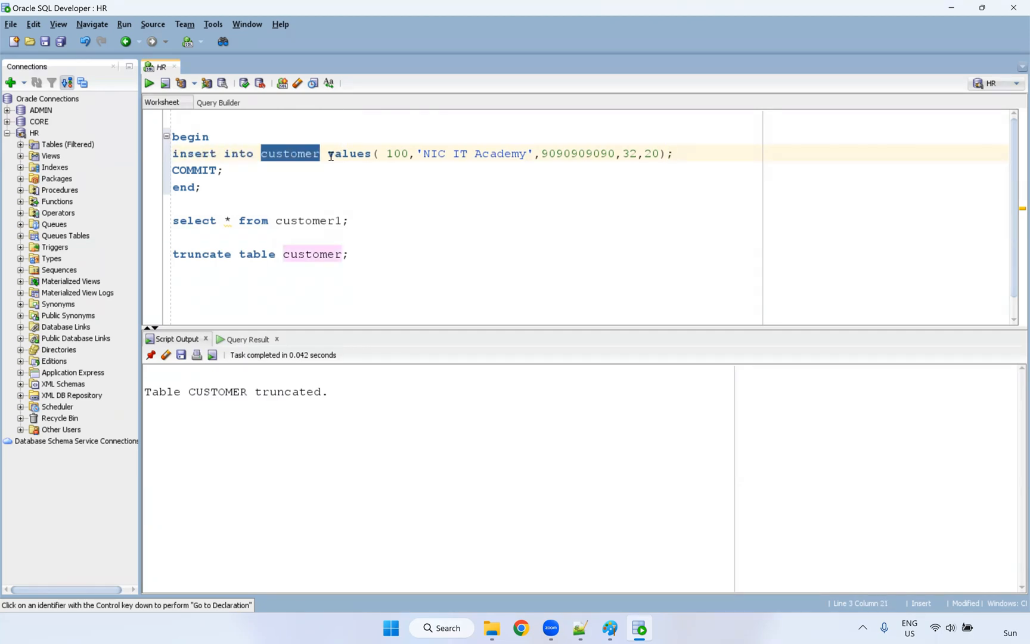
click(337, 210)
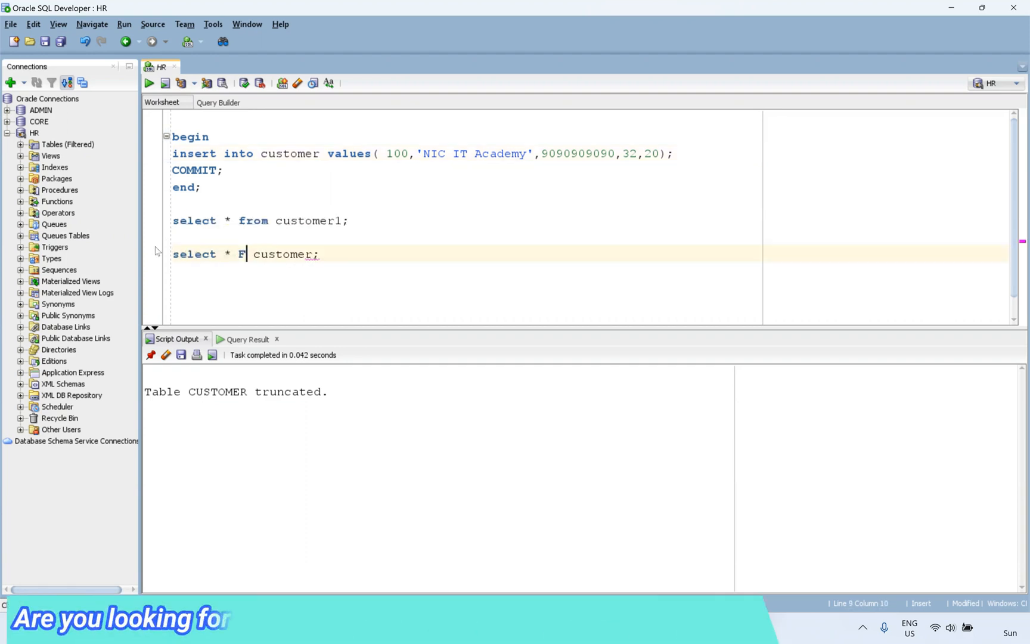
text(rom)
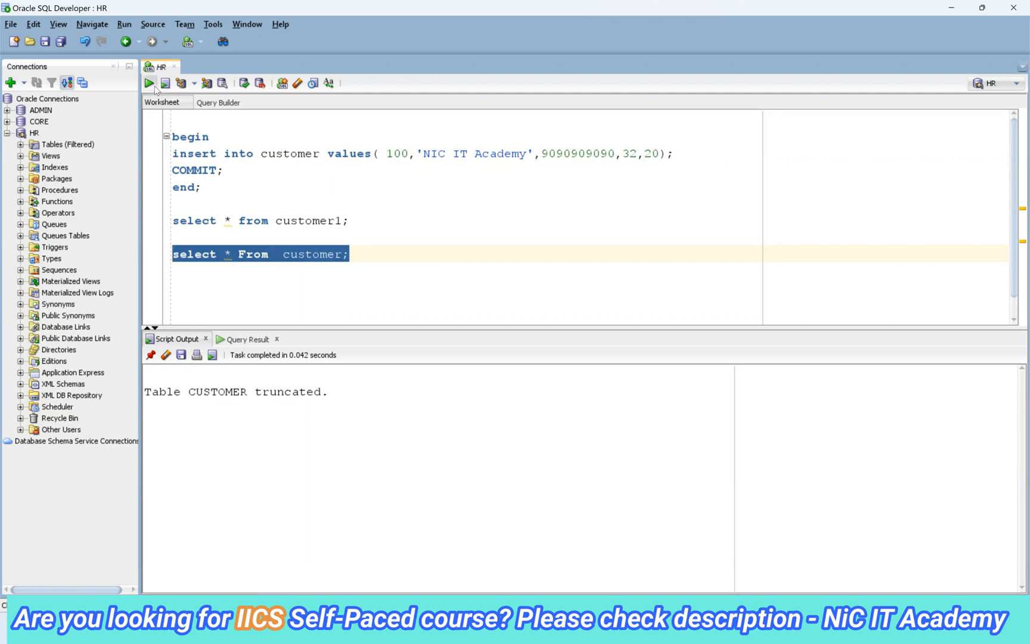
click(149, 82)
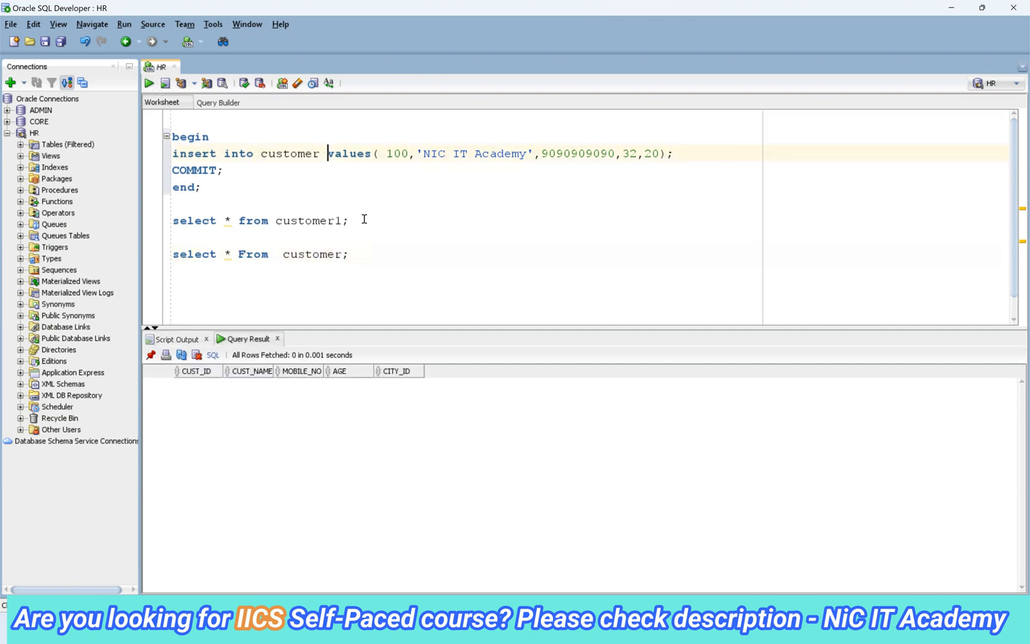
Add the column list (cust_id,cust_name,mobile_no,age,city_id) to the insert into customer
text((c)
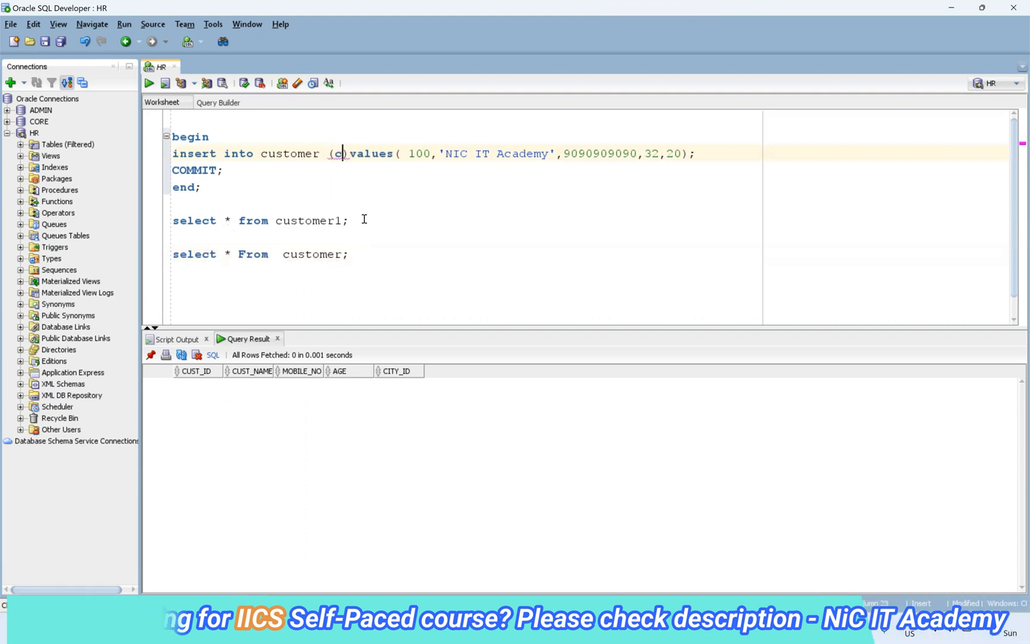
text(cust_)
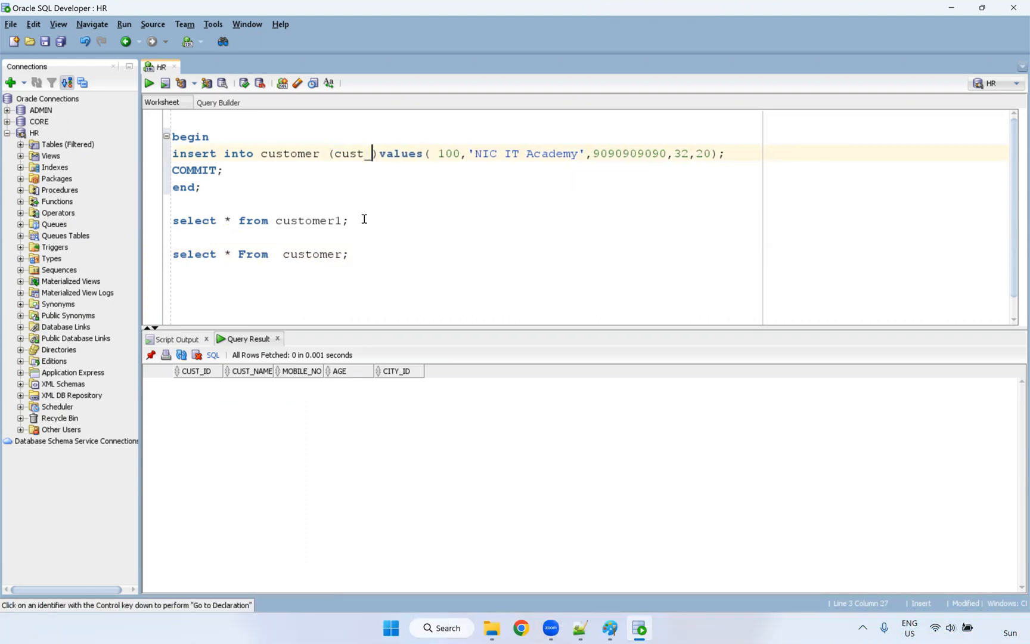
text(id,cust_name,)
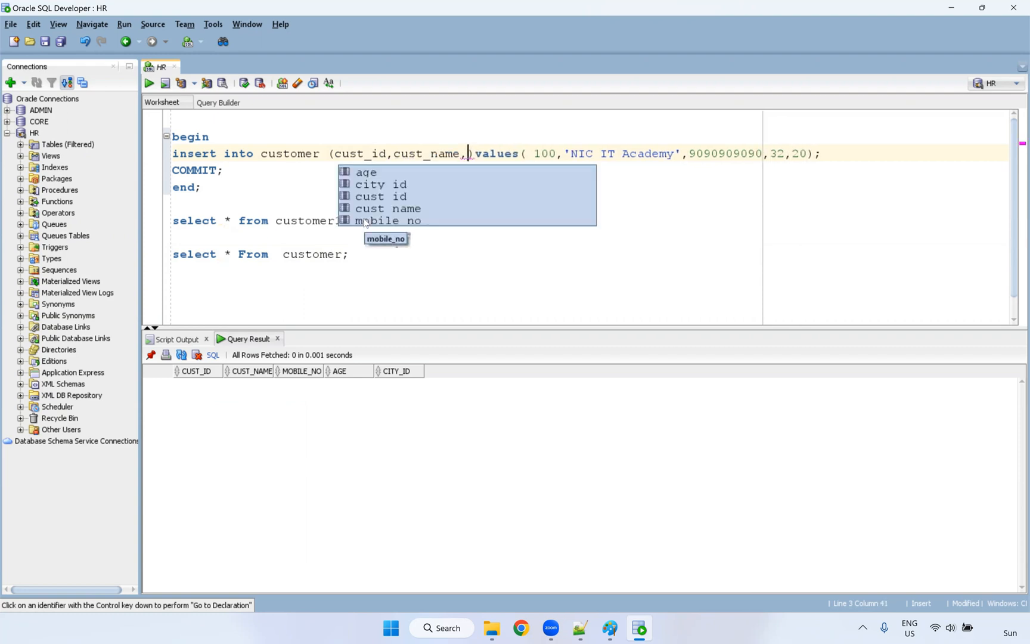
text(mobile_no)
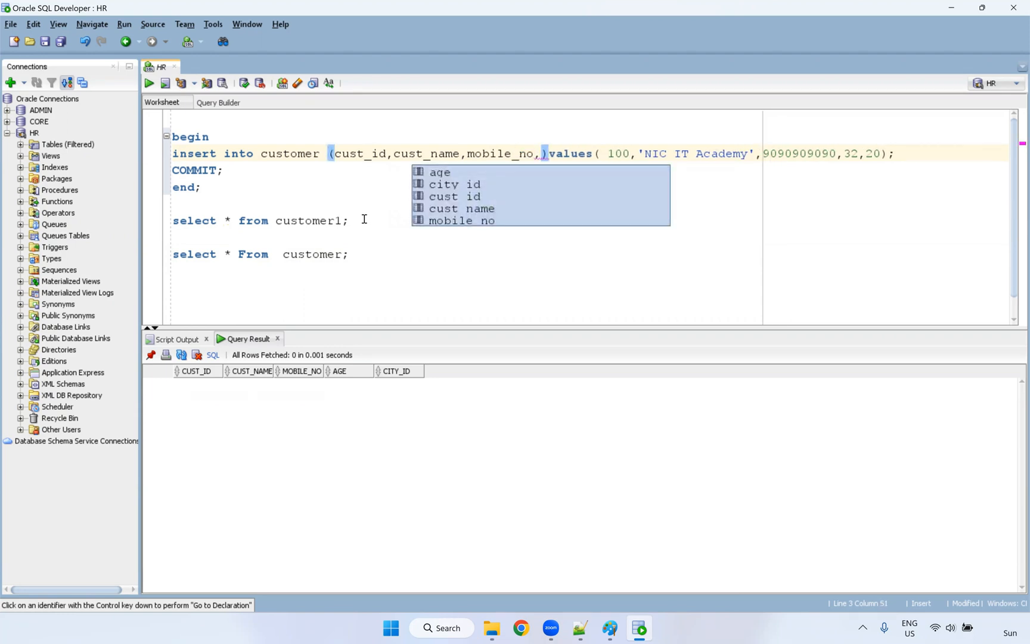
text(age,c)
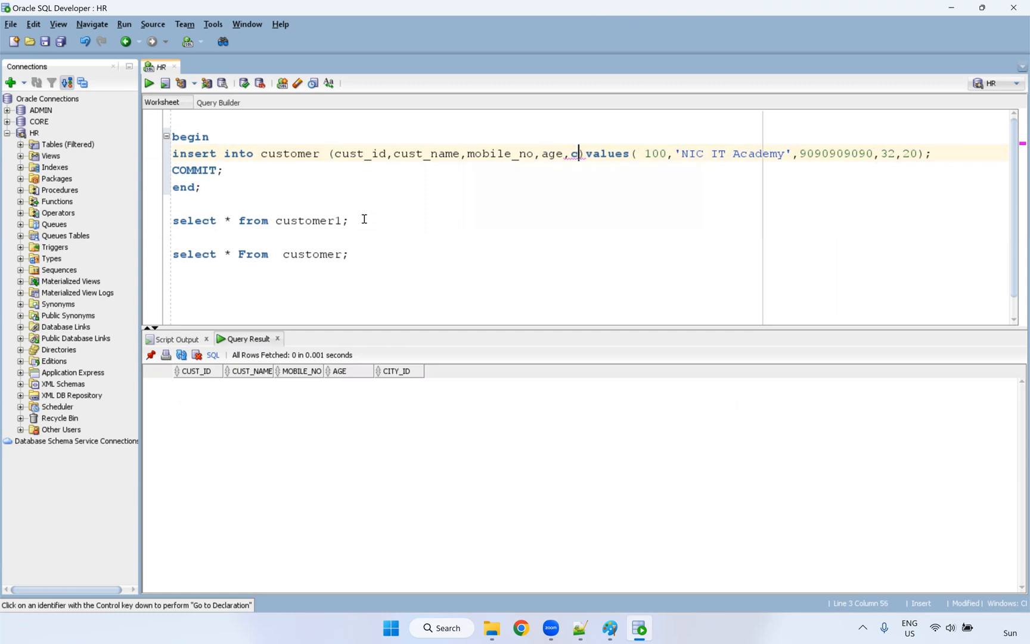
text(i)
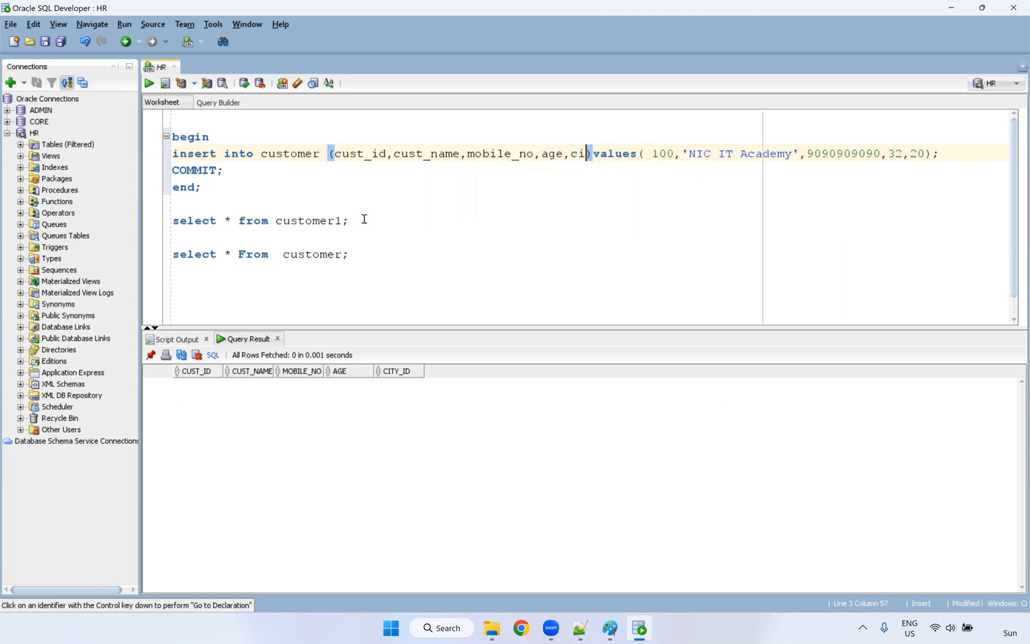
text(ty_id)
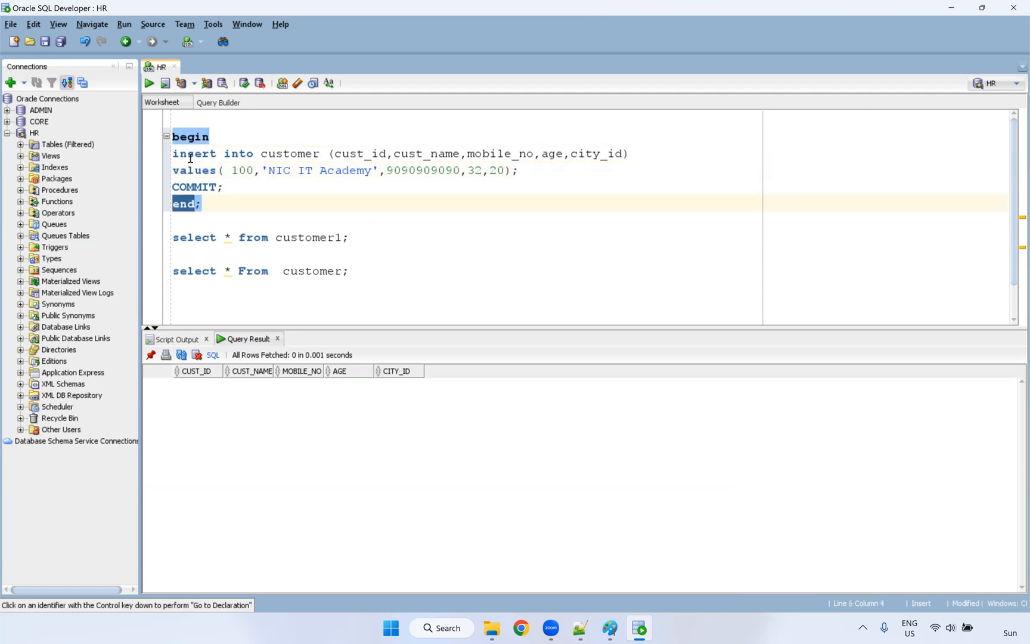
Review the insert and commit lines, then run the block inserting customer 100, NIC IT Academy
drag(172, 154, 453, 171)
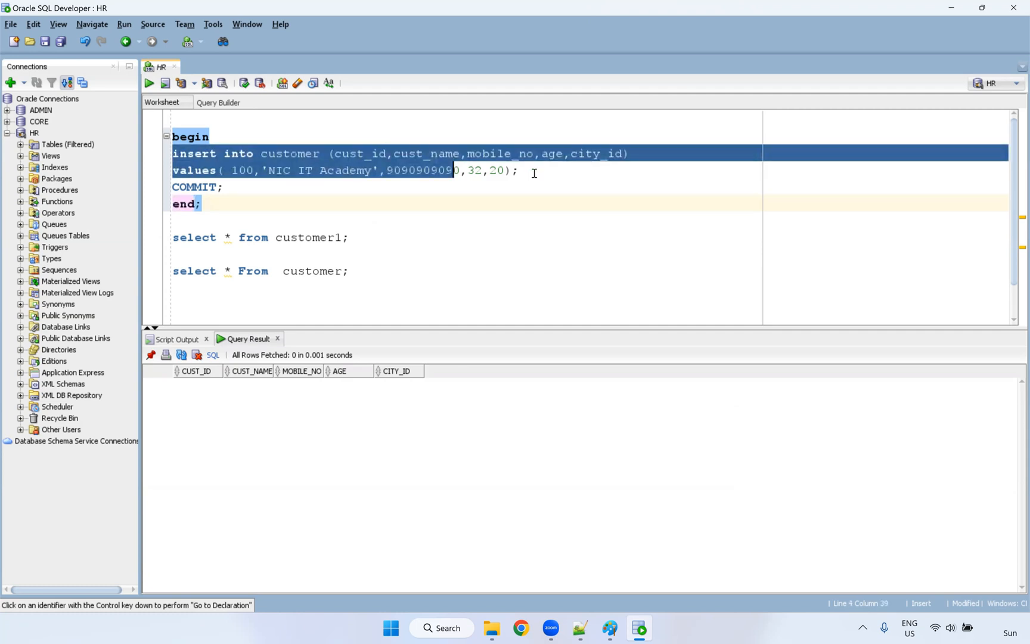
double_click(194, 186)
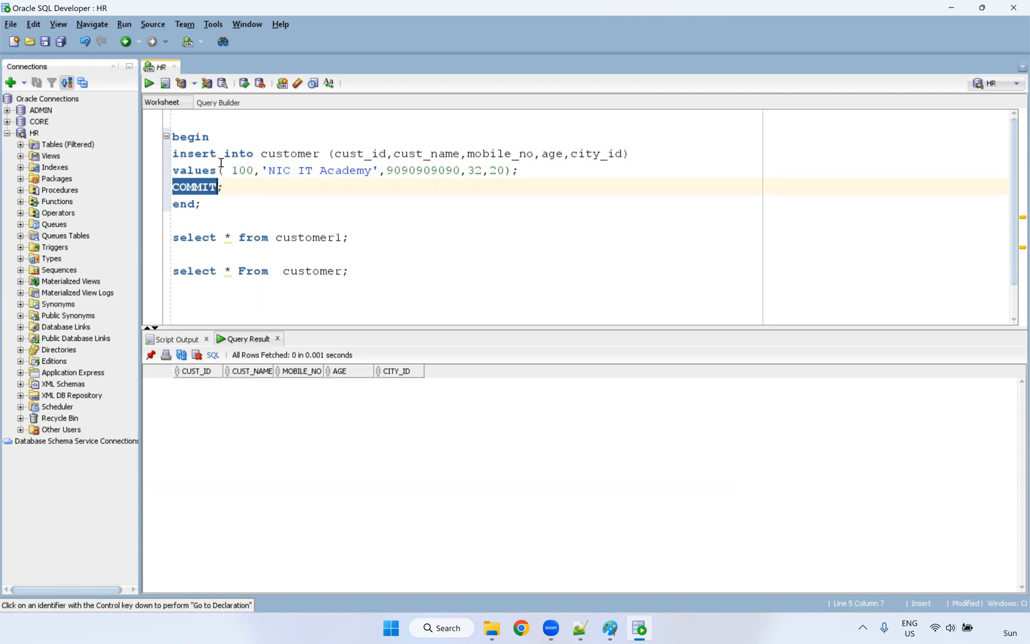
click(247, 201)
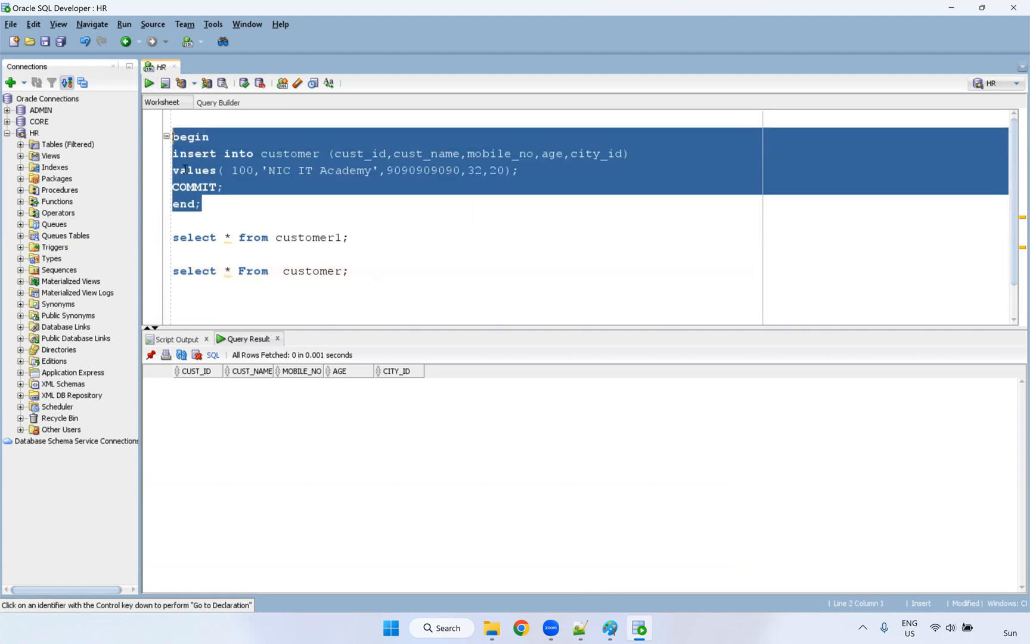
mouse_move(149, 82)
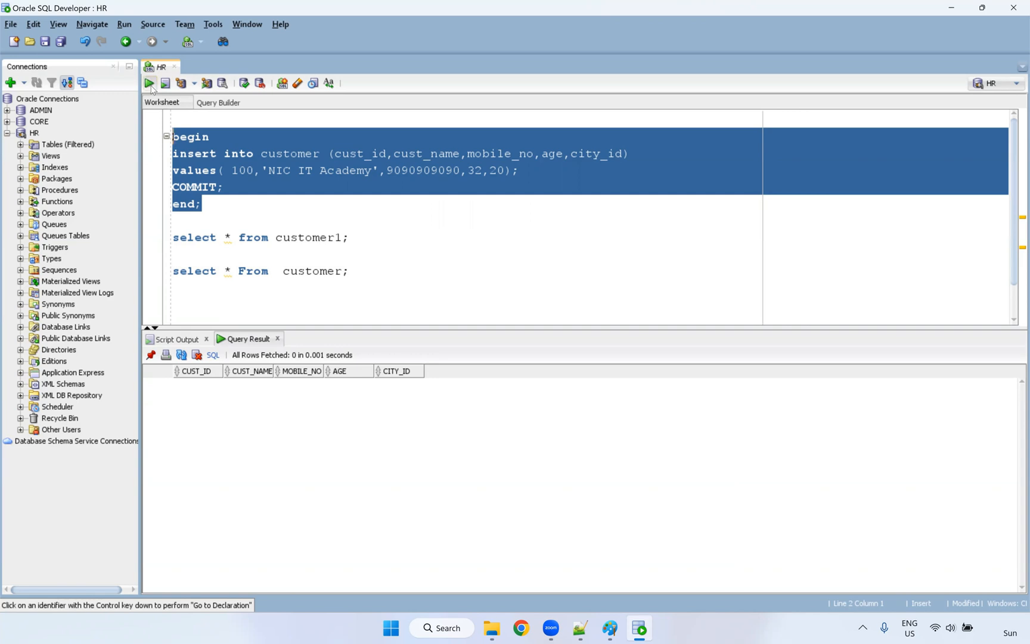
click(165, 83)
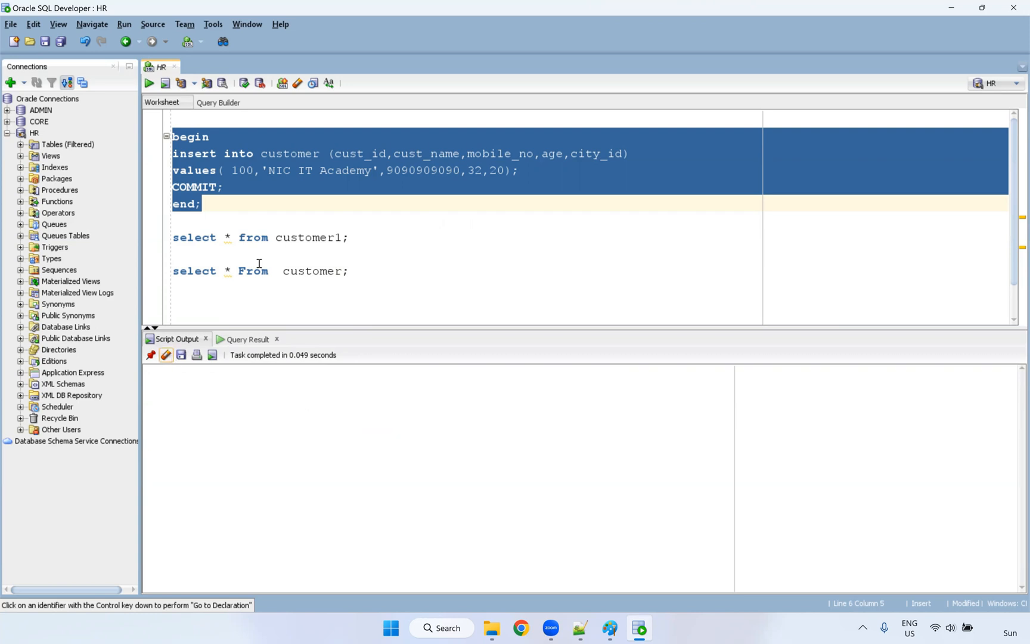
click(268, 220)
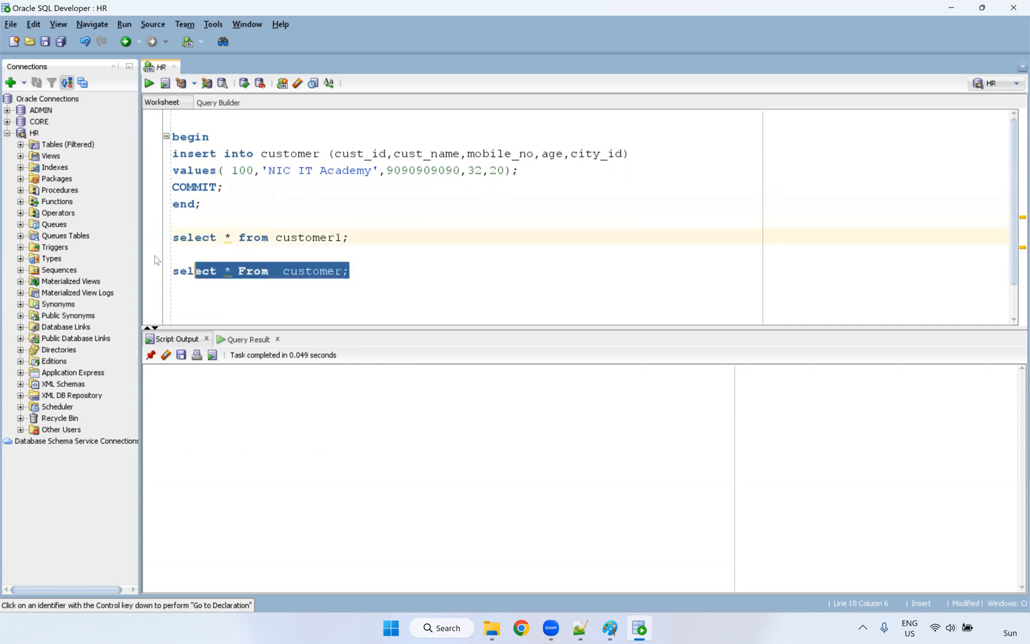
Run select * From customer; showing row 100, and delete the space before 100 in the values list
click(165, 82)
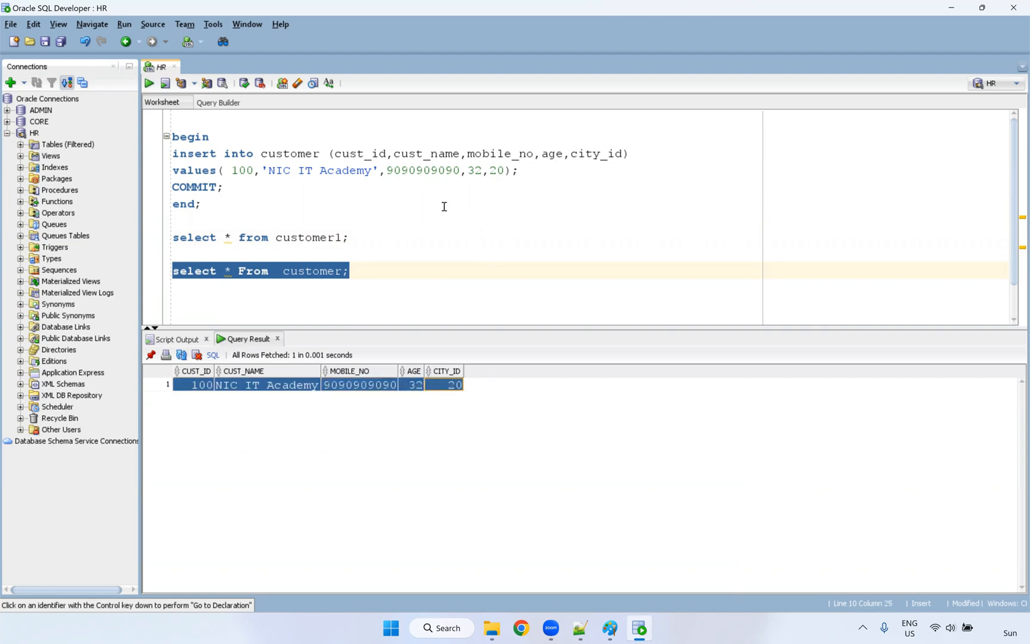
mouse_move(280, 181)
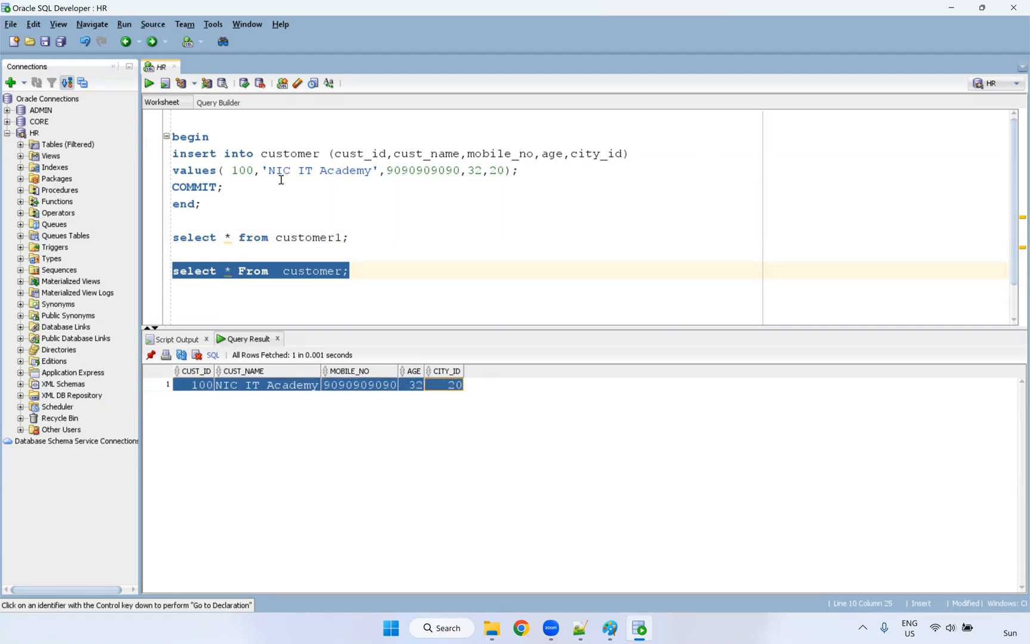
double_click(242, 171)
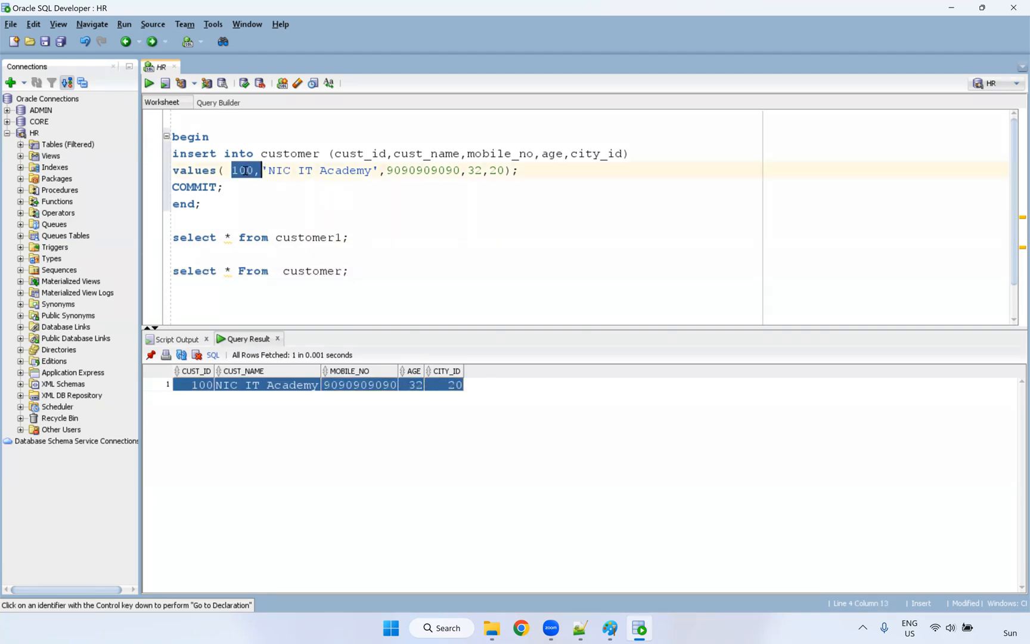
click(225, 170)
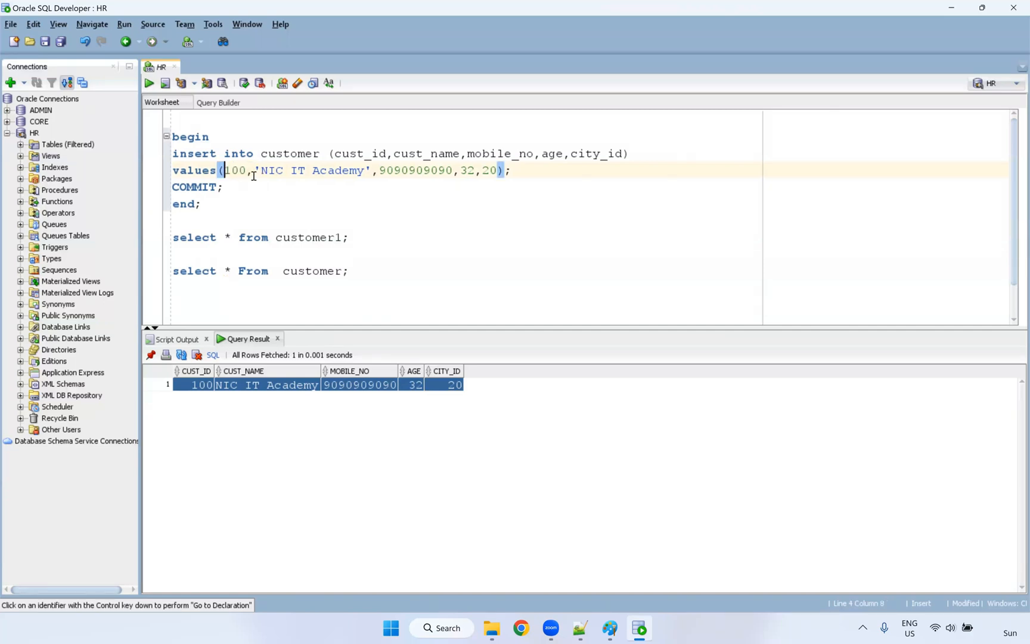
double_click(194, 188)
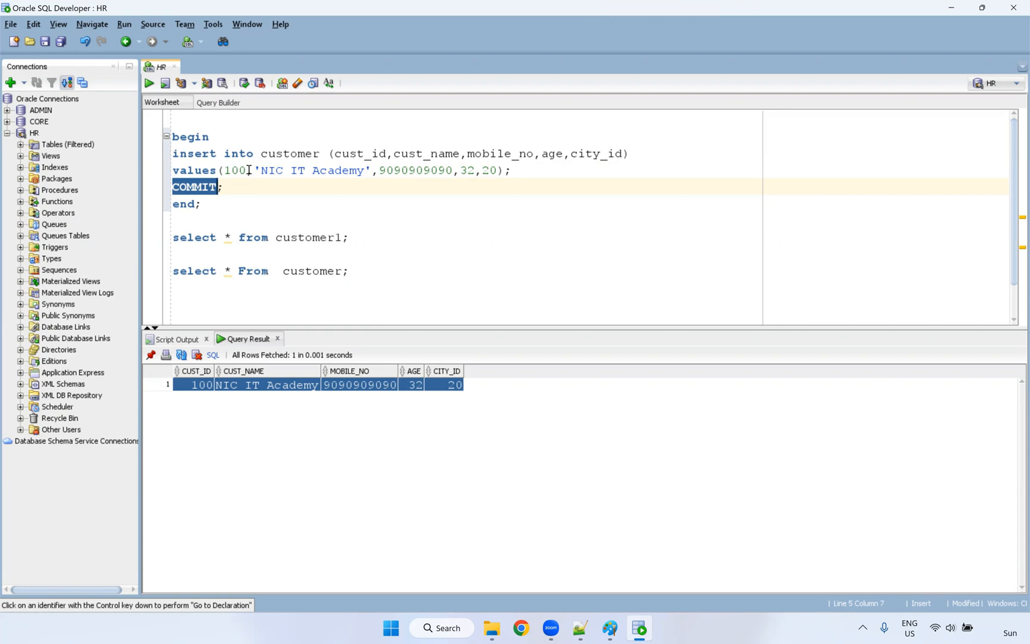
click(222, 215)
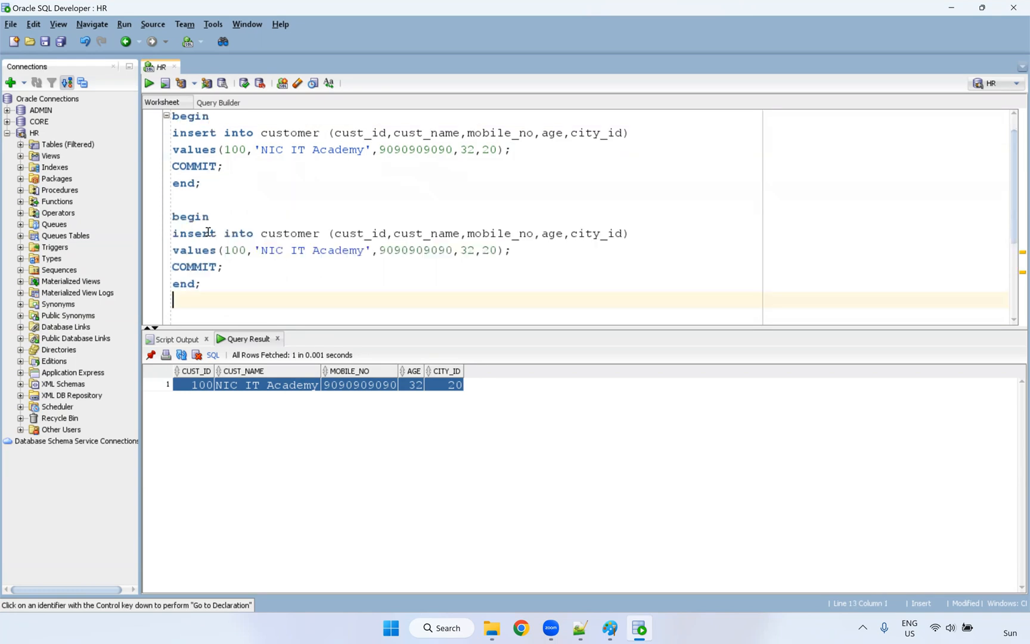
In the copied block, replace VALUES with select … from customer1 where cust_id not in (100)
scroll(down, 3)
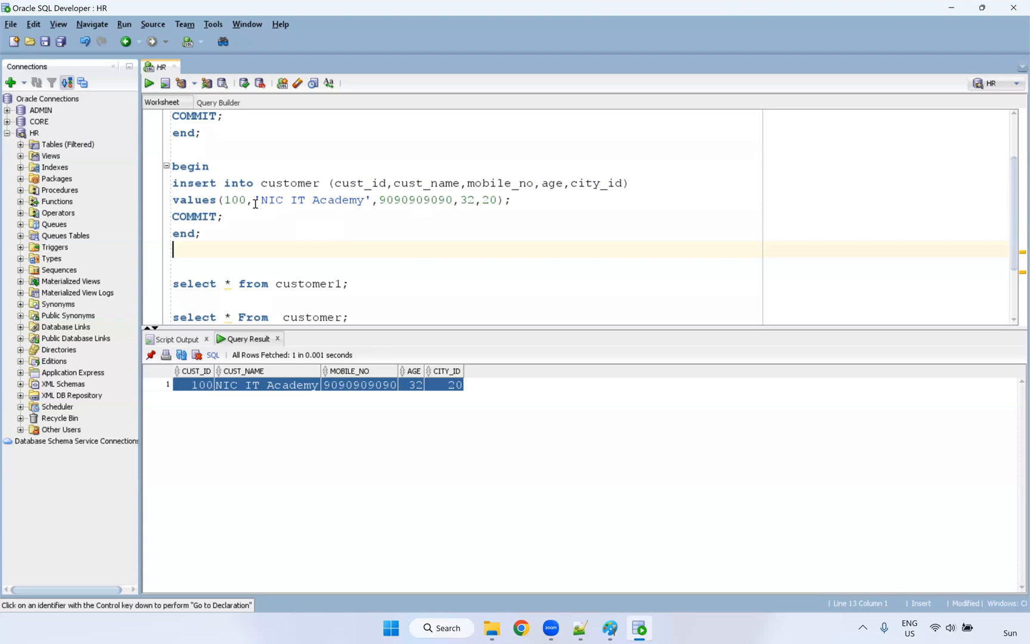
mouse_move(255, 184)
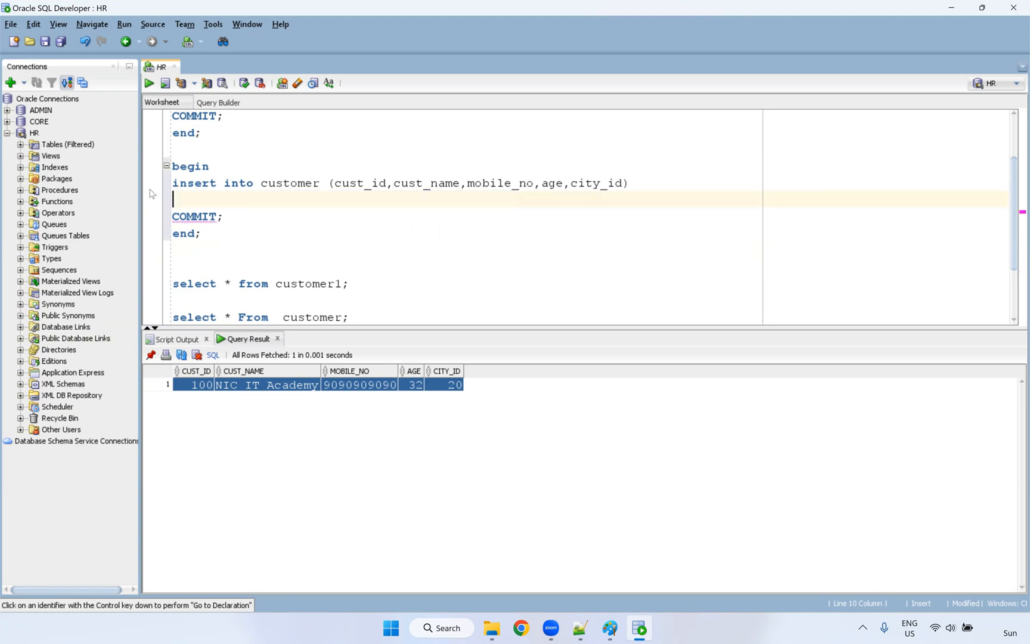
text(select)
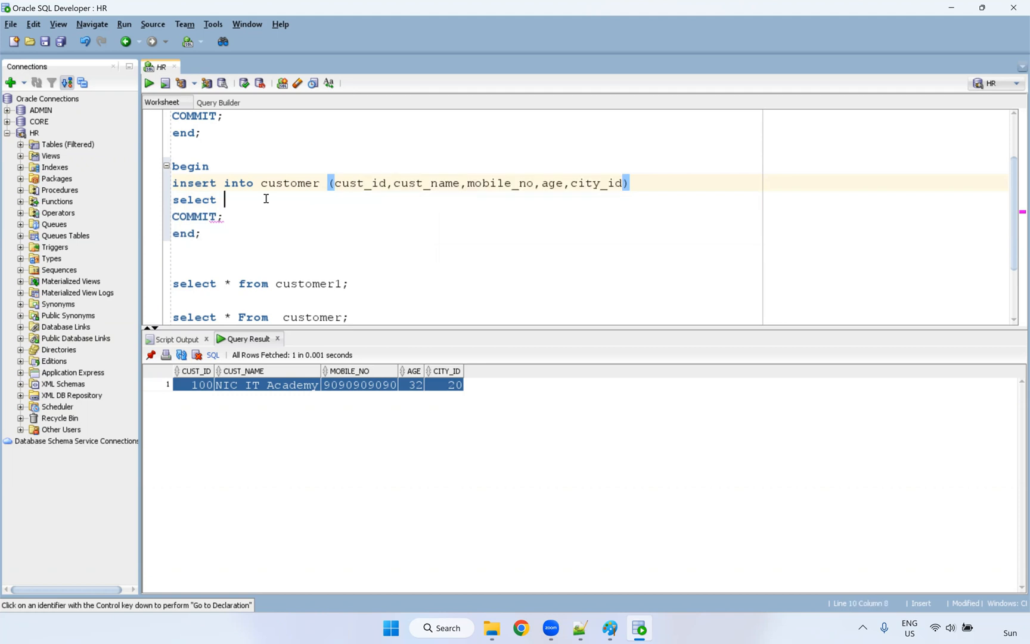
text(cust_id,cust_name,mobile_no,age,city_id from)
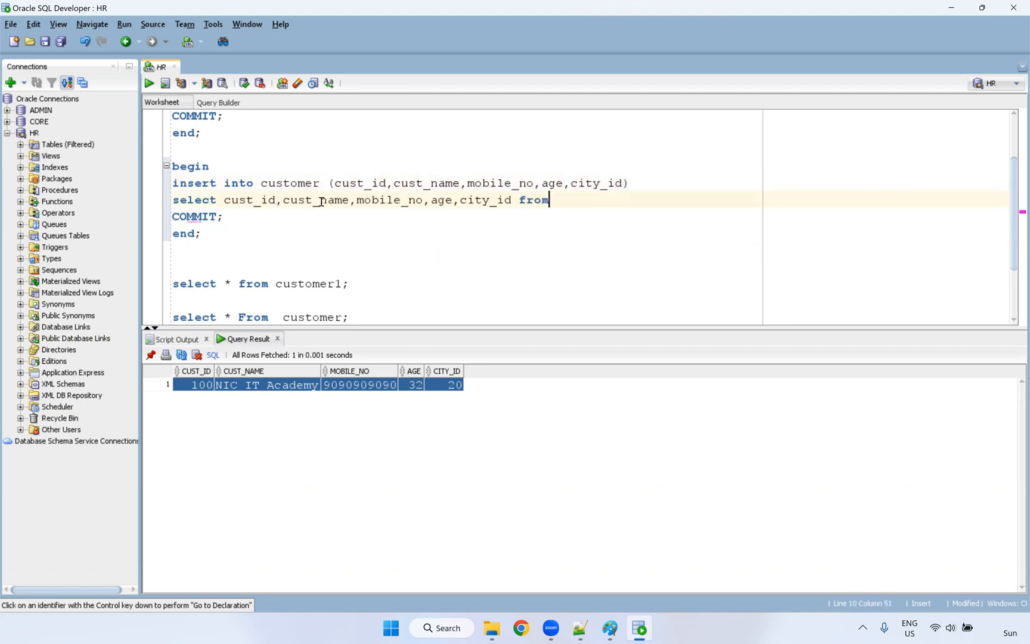
text(customer)
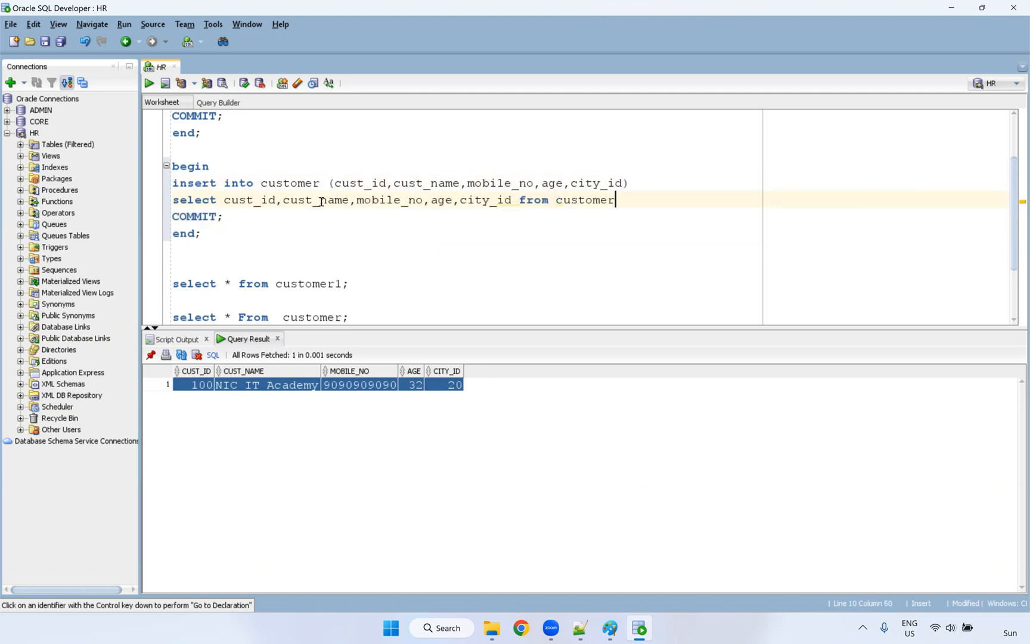
text(1 wher)
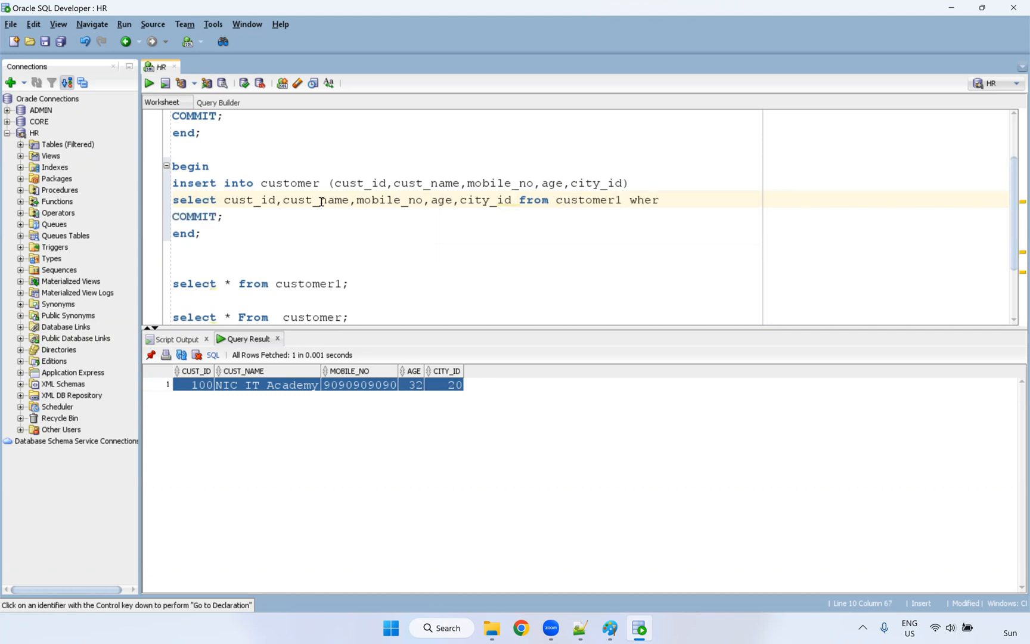
text(e cust_id not in)
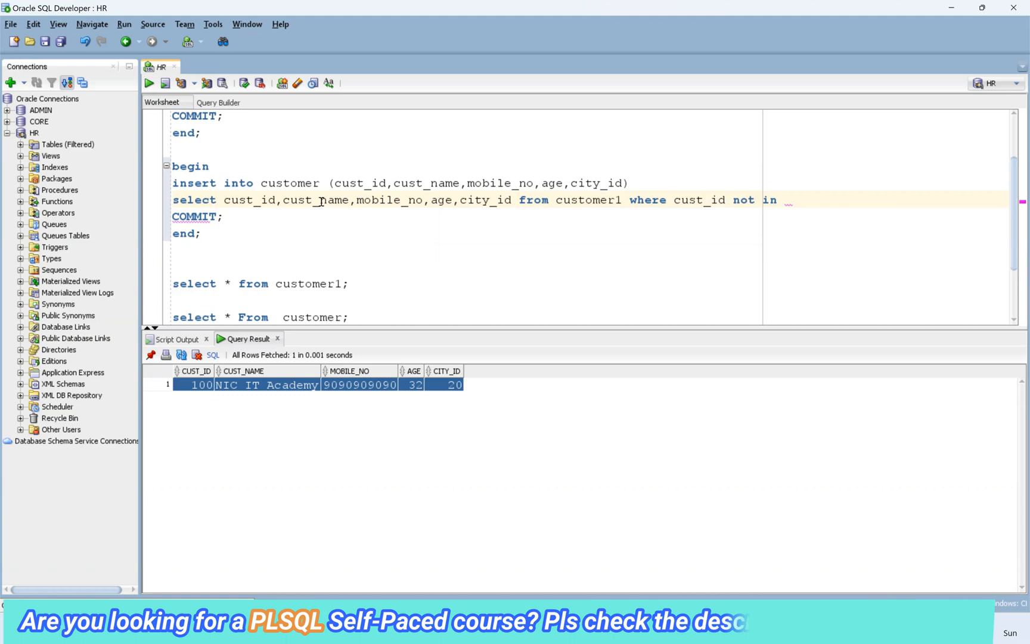
text((100);)
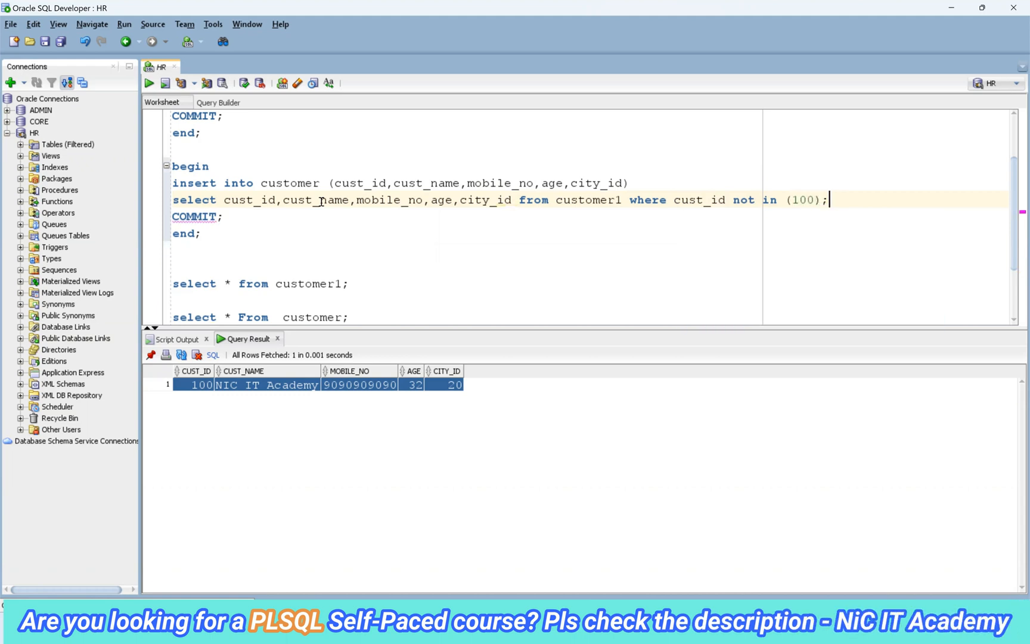
Run select * from customer1; to list its 13 rows
scroll(down, 3)
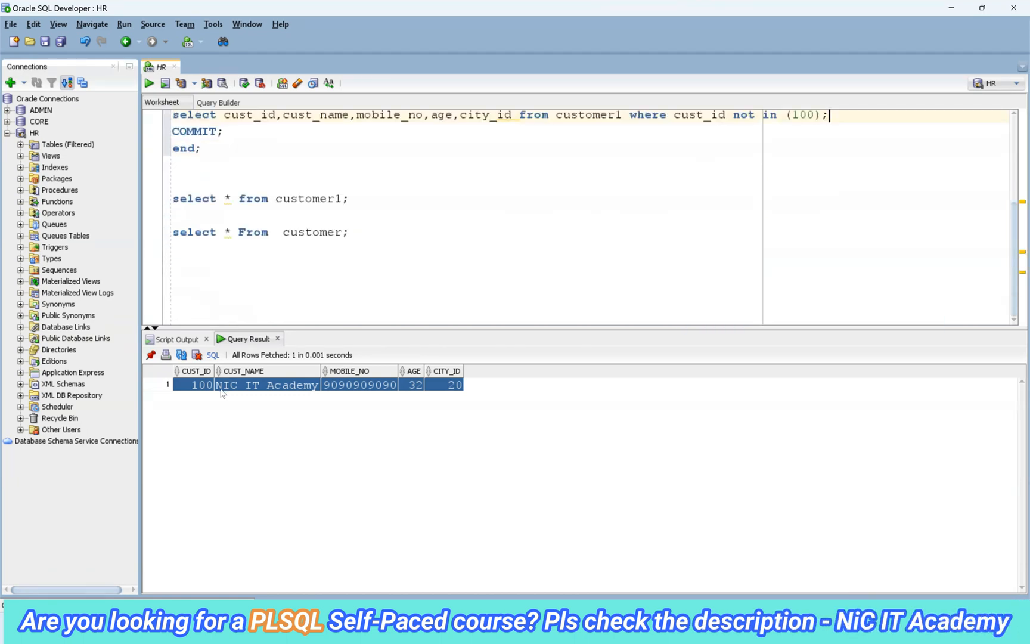
double_click(301, 198)
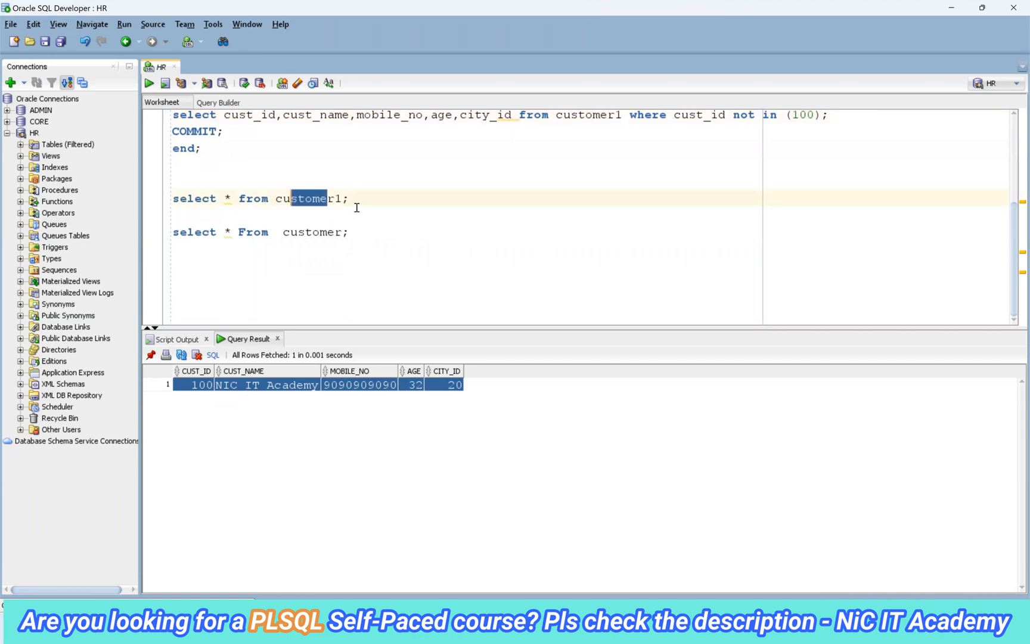
click(150, 82)
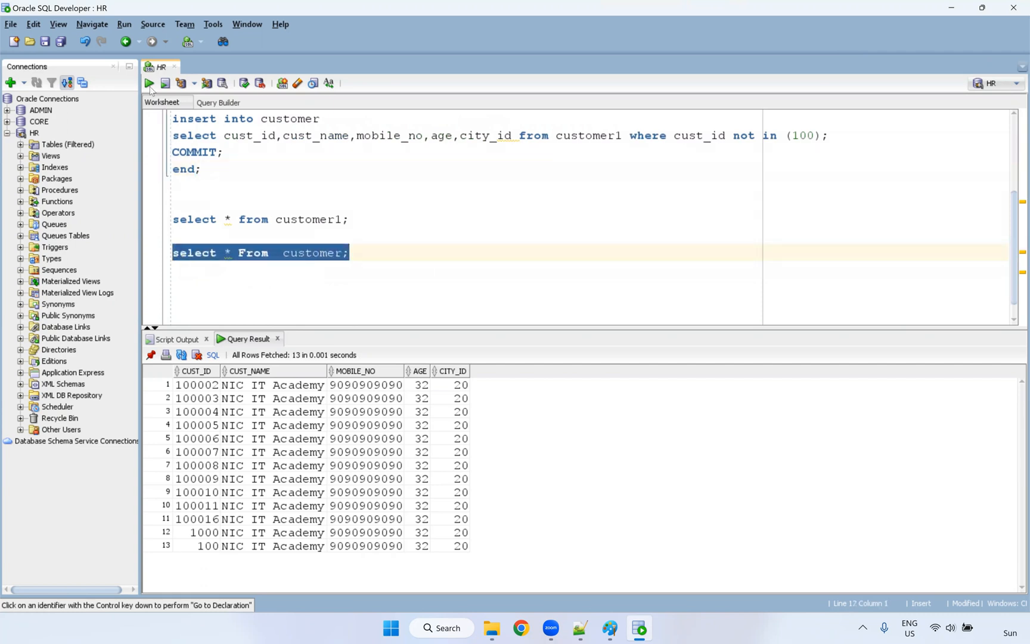
Query customer (only row 100) and customer1 (13 rows), pointing out the row with ID 100
click(149, 82)
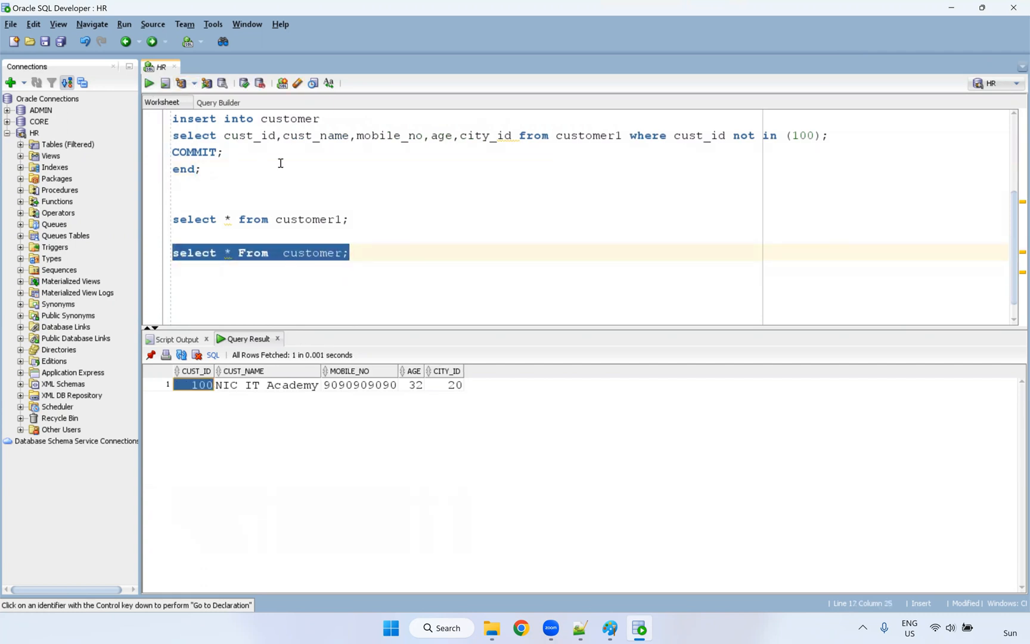
click(263, 218)
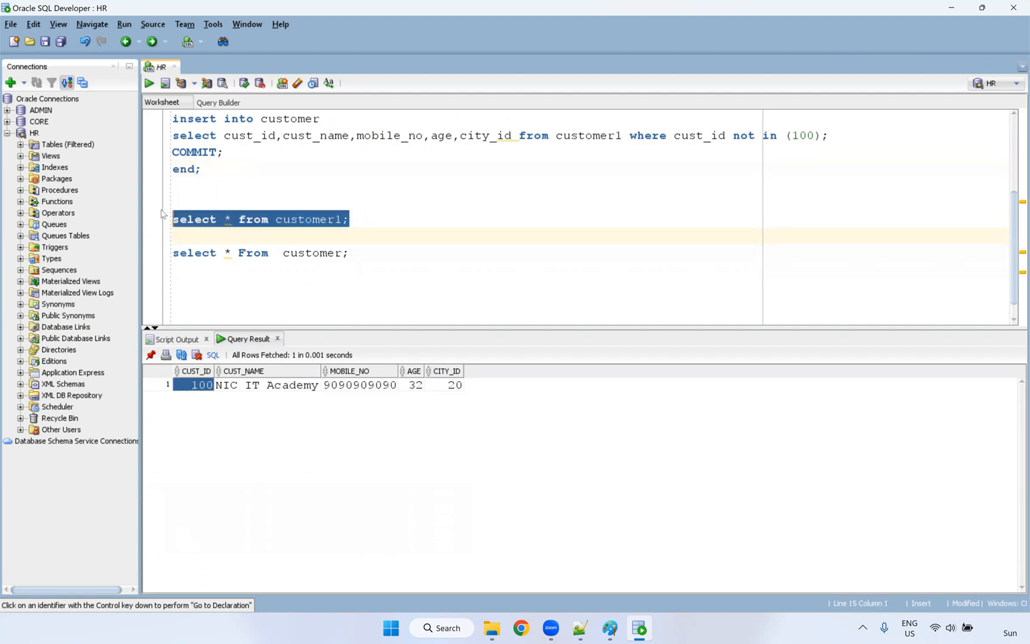
click(165, 82)
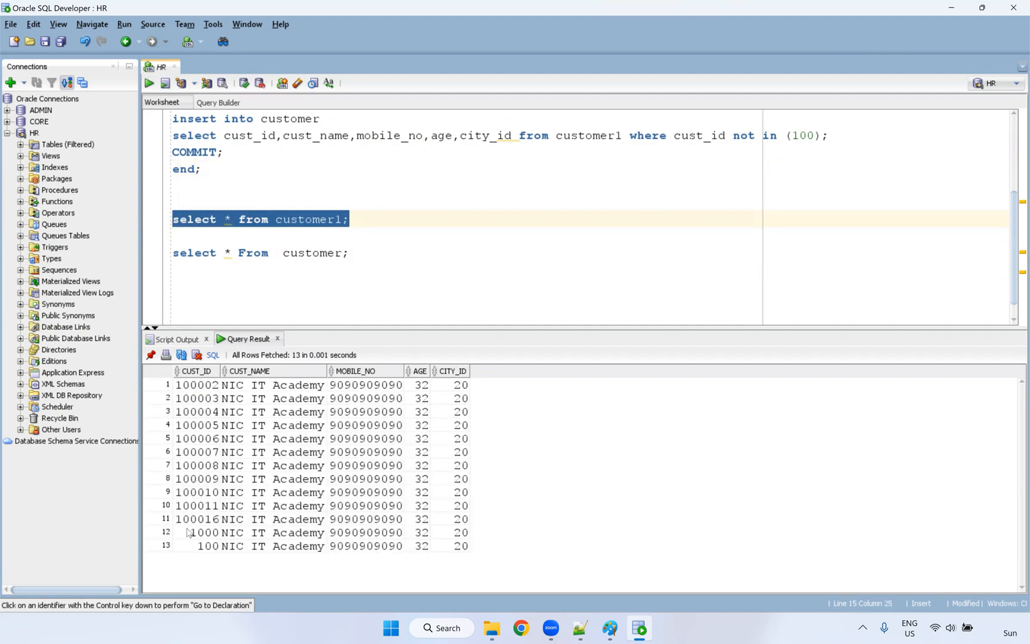
click(197, 545)
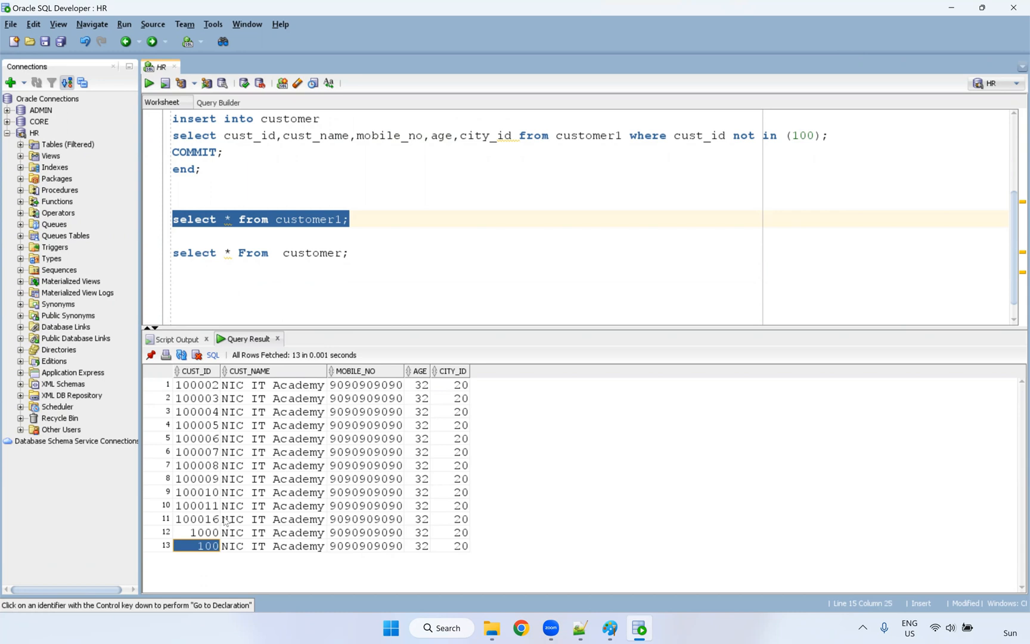
mouse_move(780, 308)
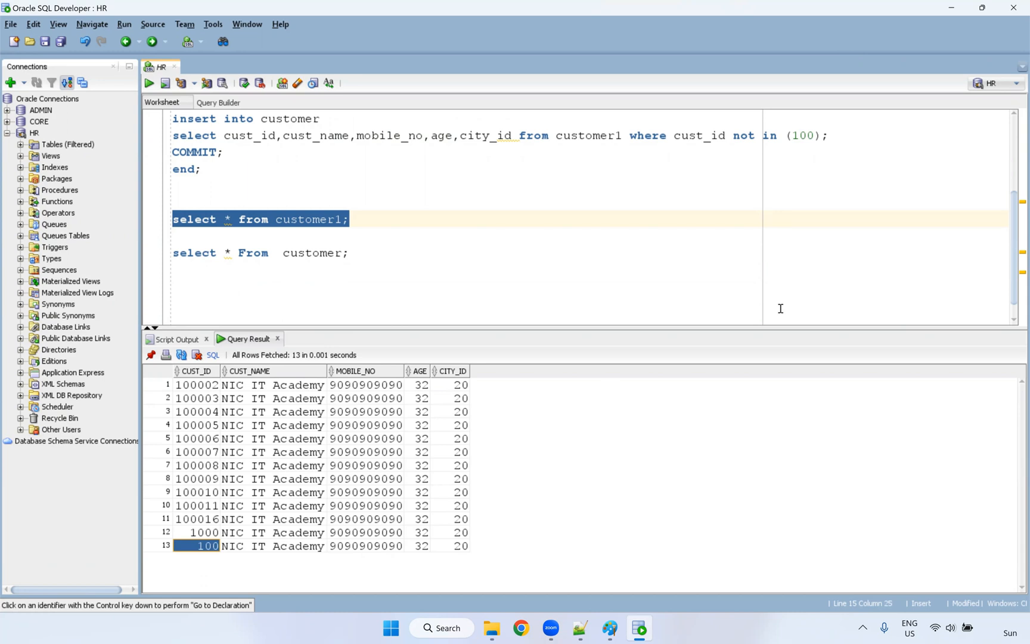
mouse_move(777, 134)
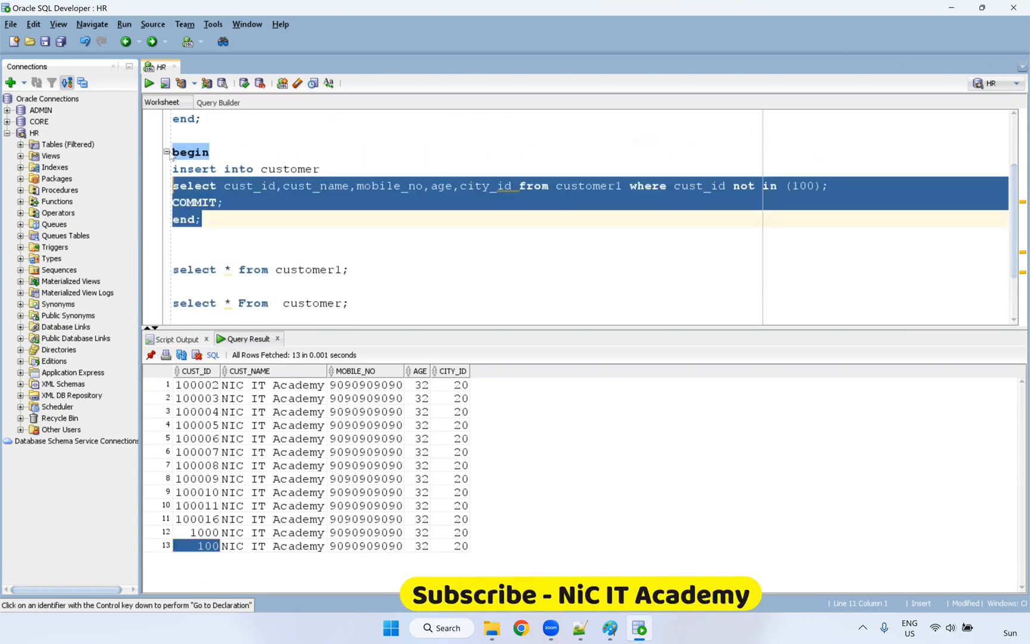
Run the insert-select block, then query customer to show its 13 resulting rows
click(165, 83)
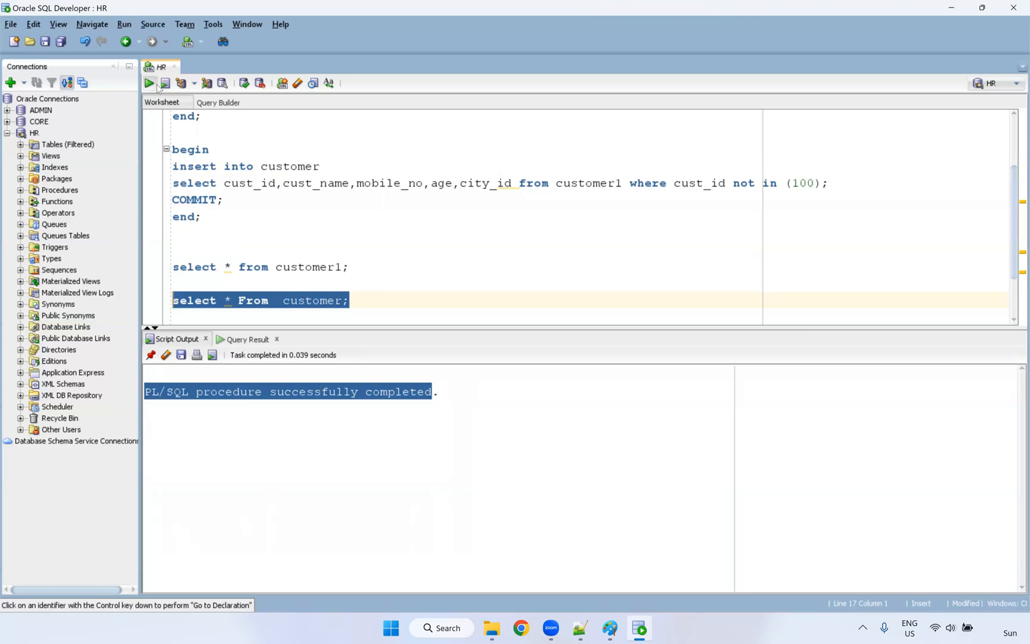
click(149, 82)
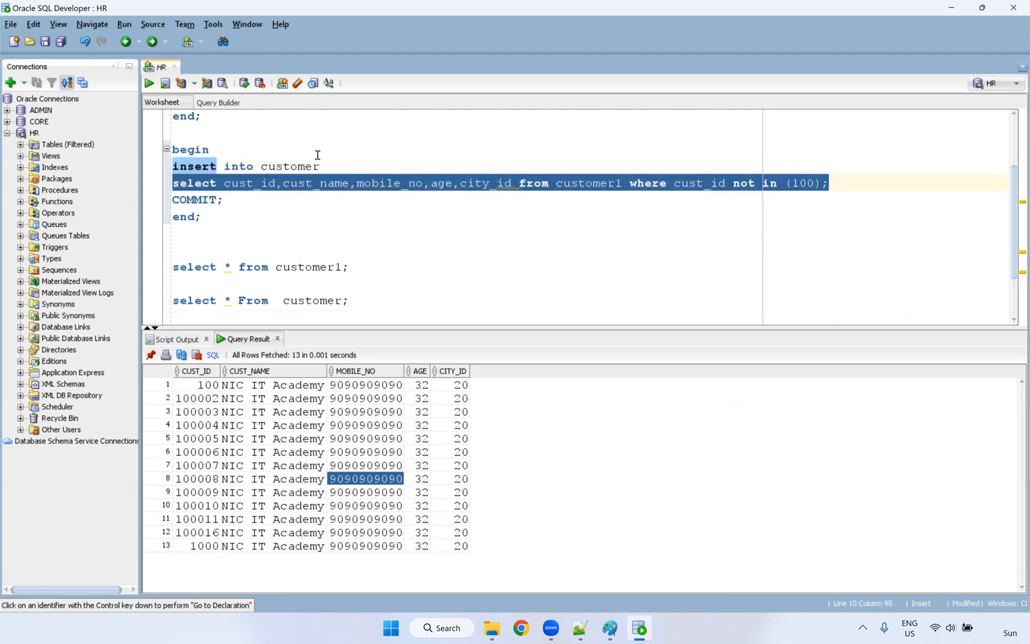
click(320, 166)
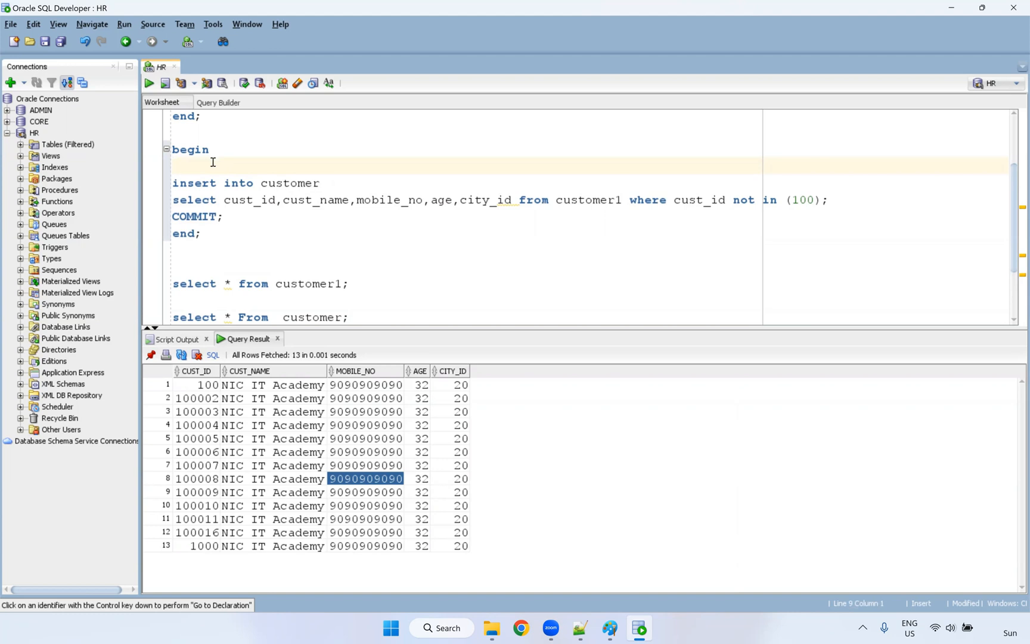
mouse_move(293, 163)
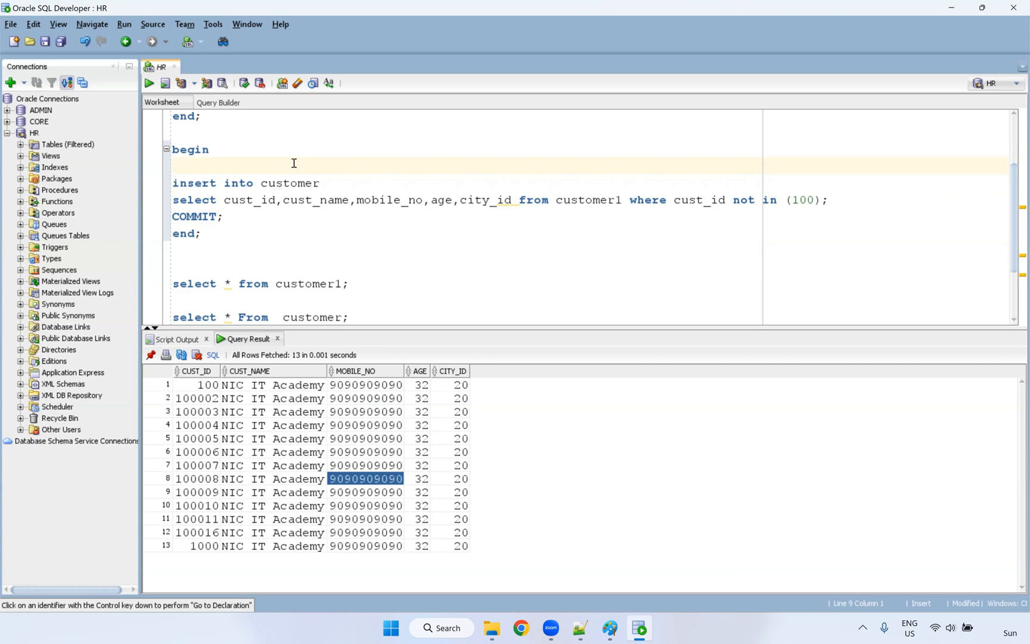
mouse_move(290, 250)
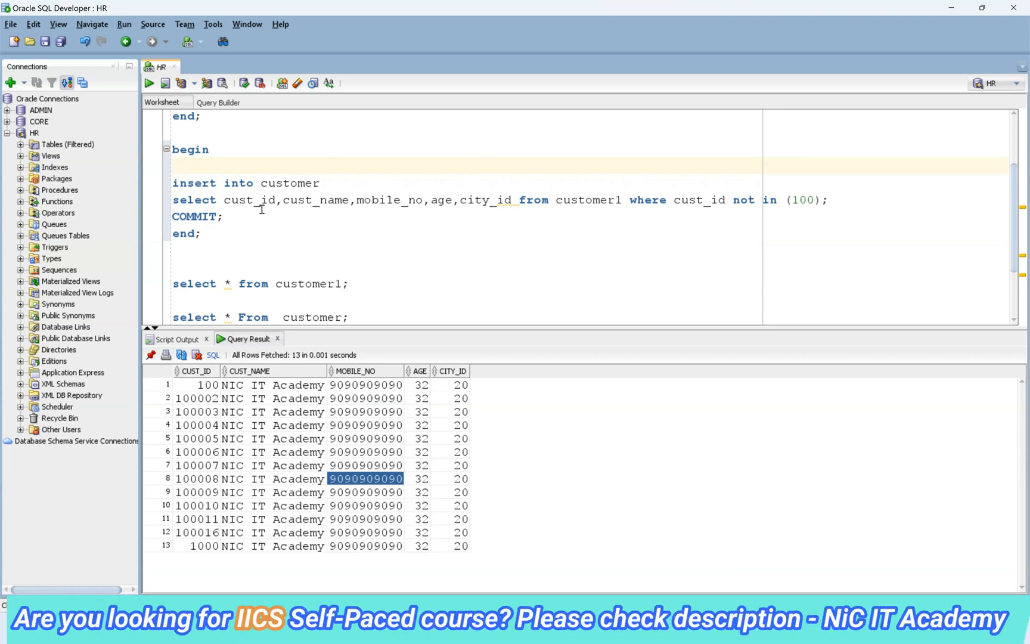
mouse_move(221, 225)
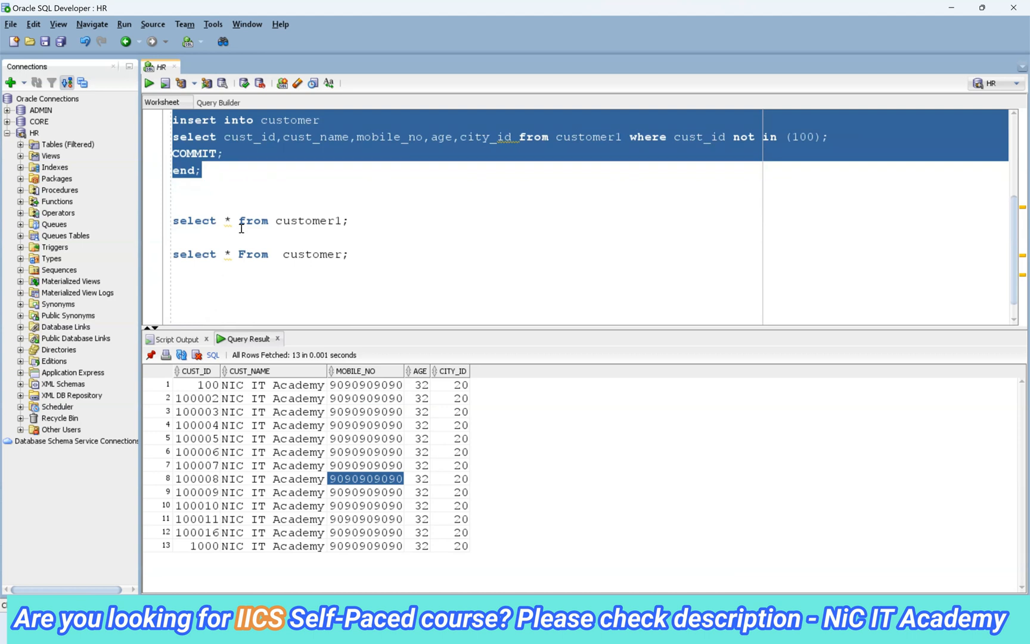
scroll(up, 3)
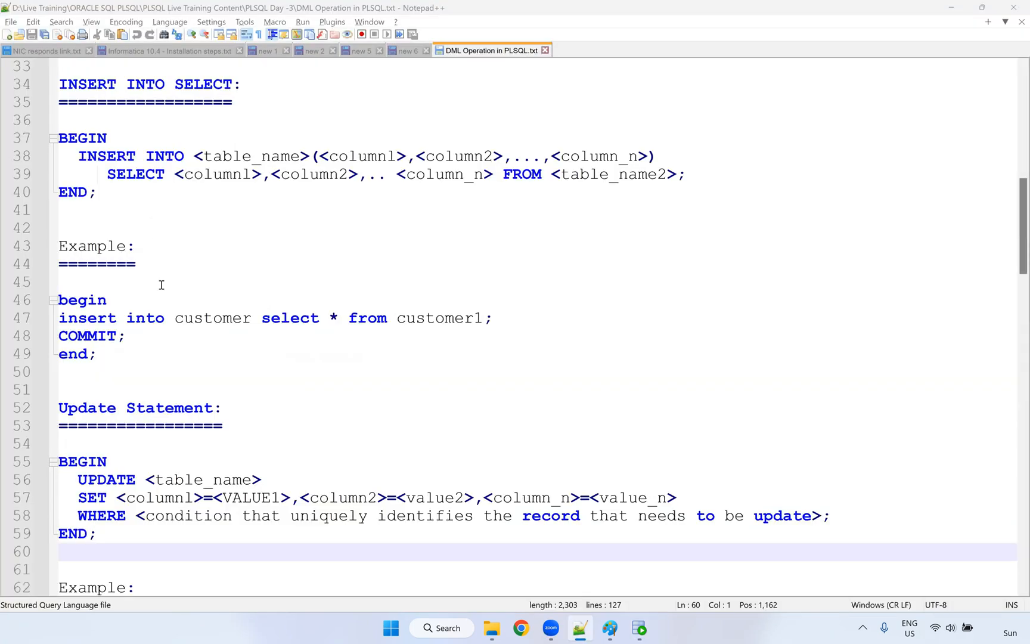
mouse_move(95, 314)
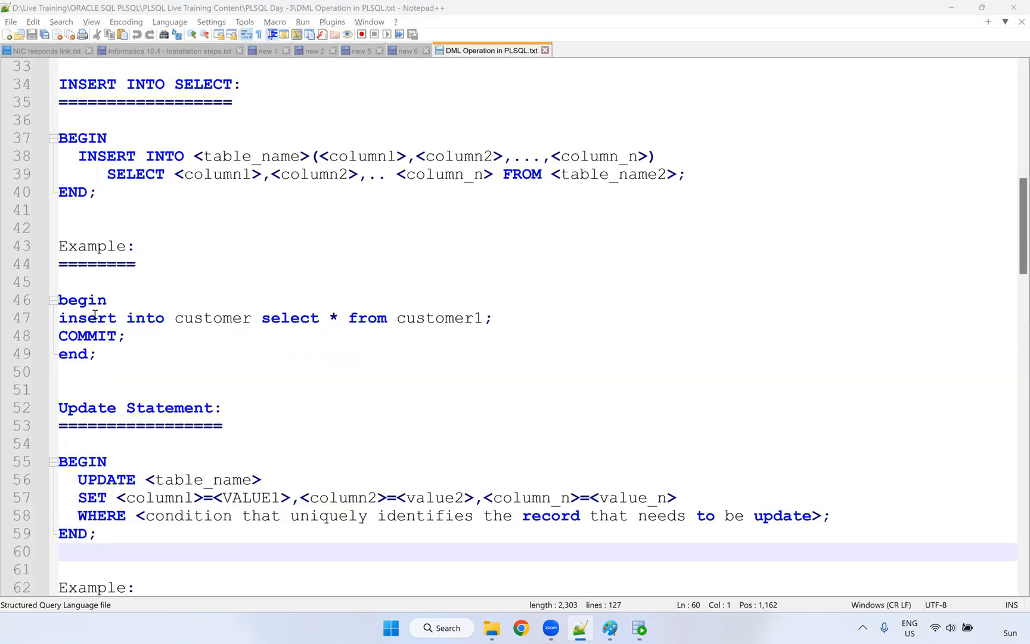
Move down the notes from INSERT INTO SELECT to the UPDATE example and copy its cust_name = 'Welcome' block
double_click(145, 318)
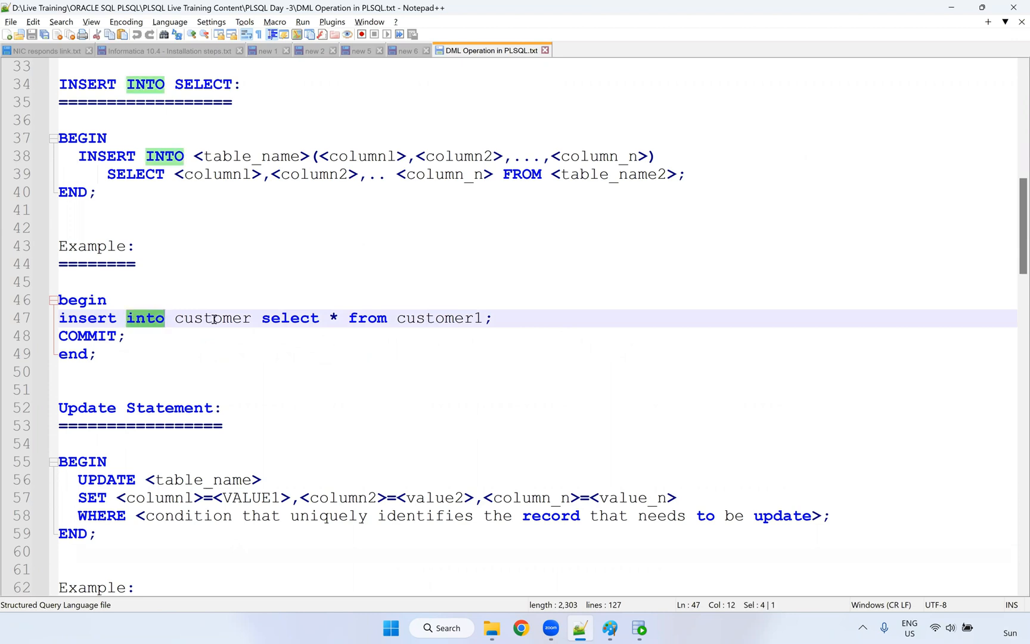
scroll(down, 3)
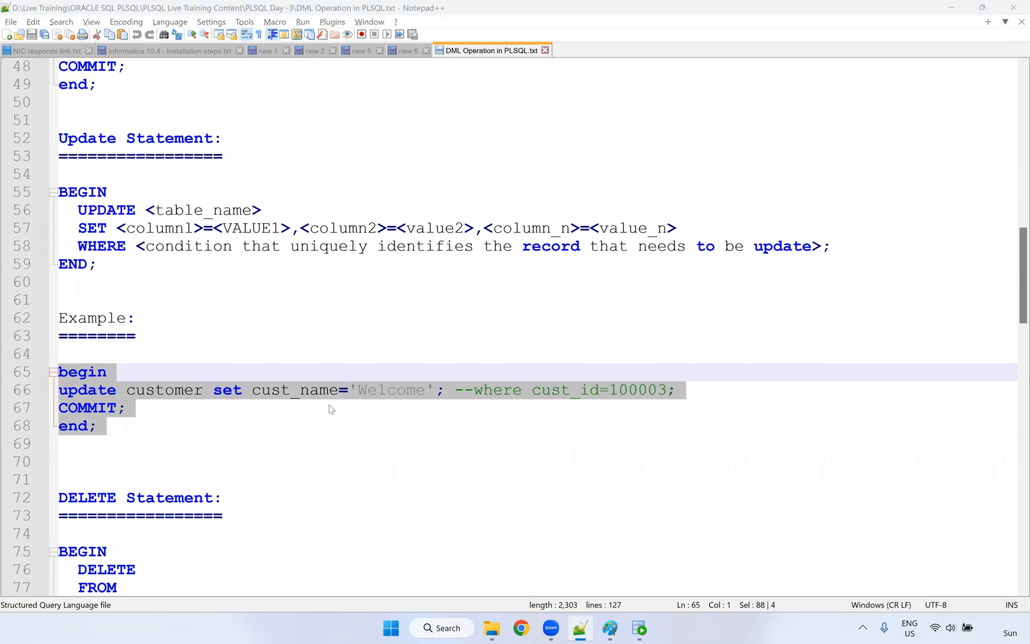
click(638, 628)
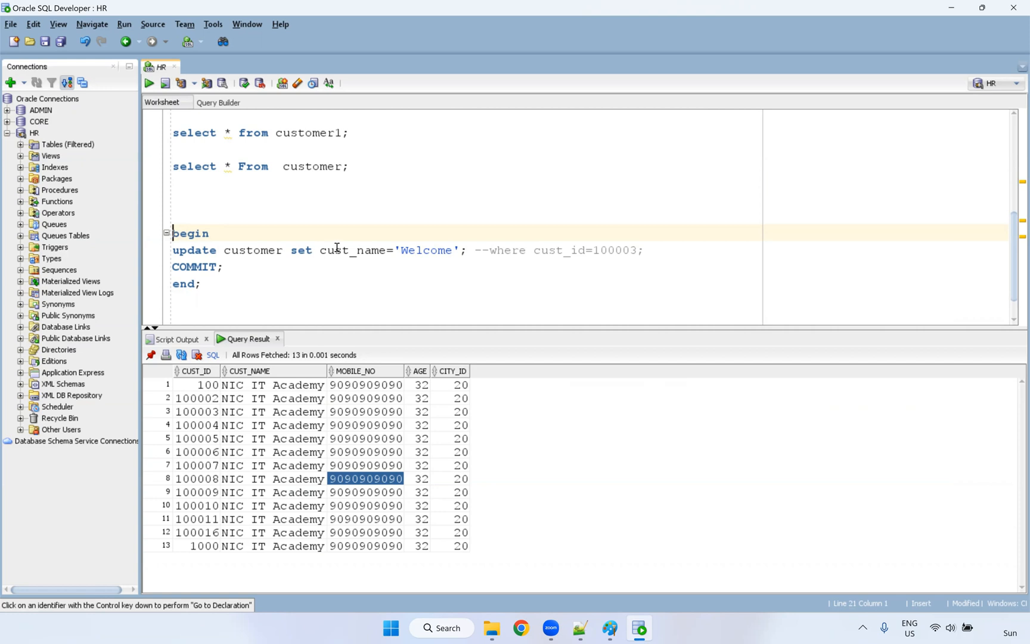
mouse_move(449, 249)
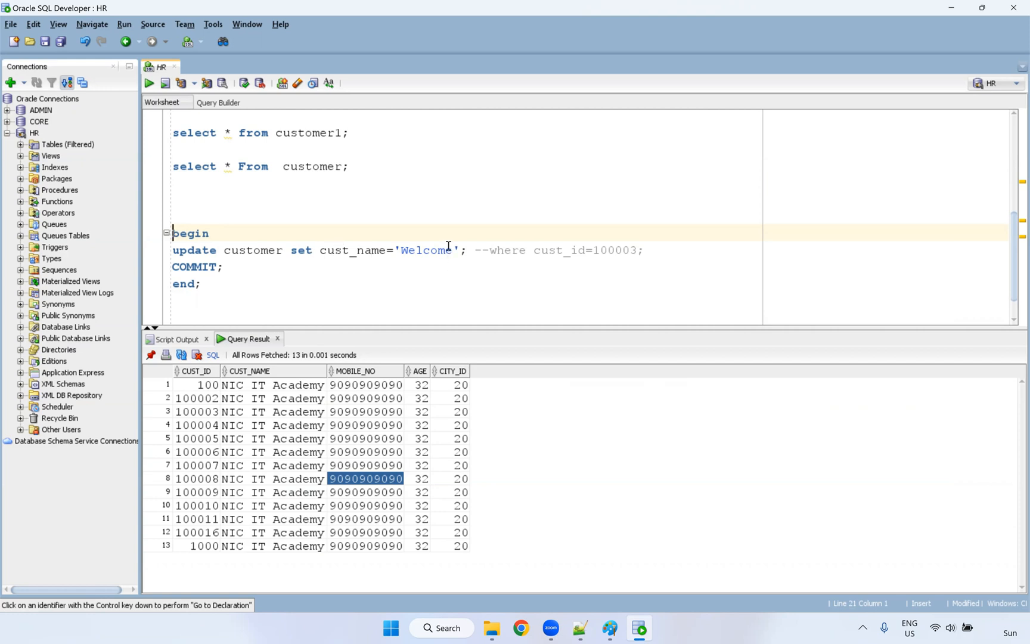
Run the pasted UPDATE block with COMMIT commented out, then query customer to see all 13 names as Welcome
click(465, 249)
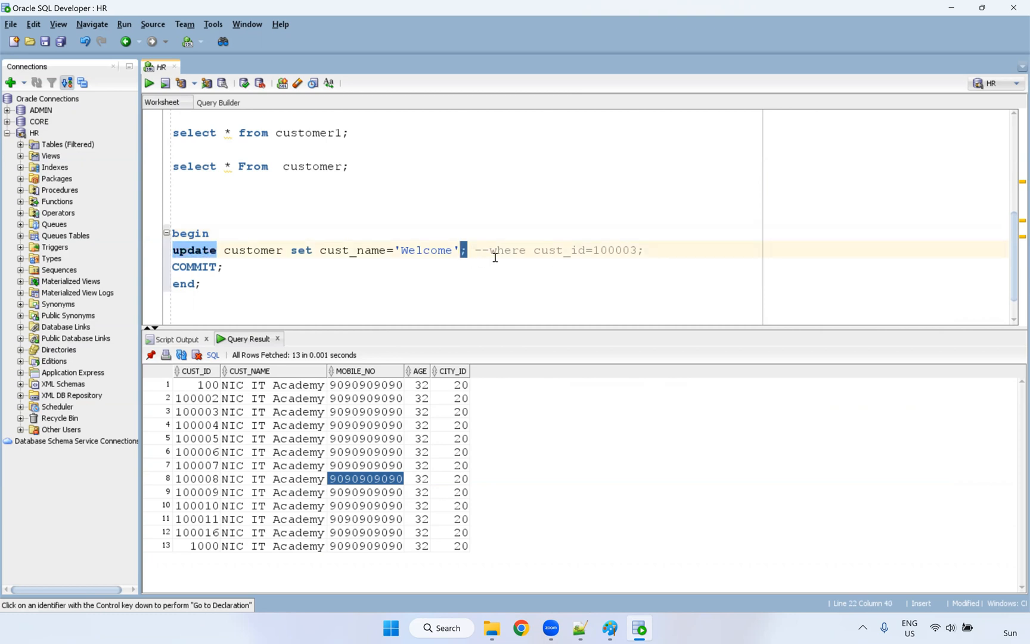
mouse_move(498, 259)
text(--)
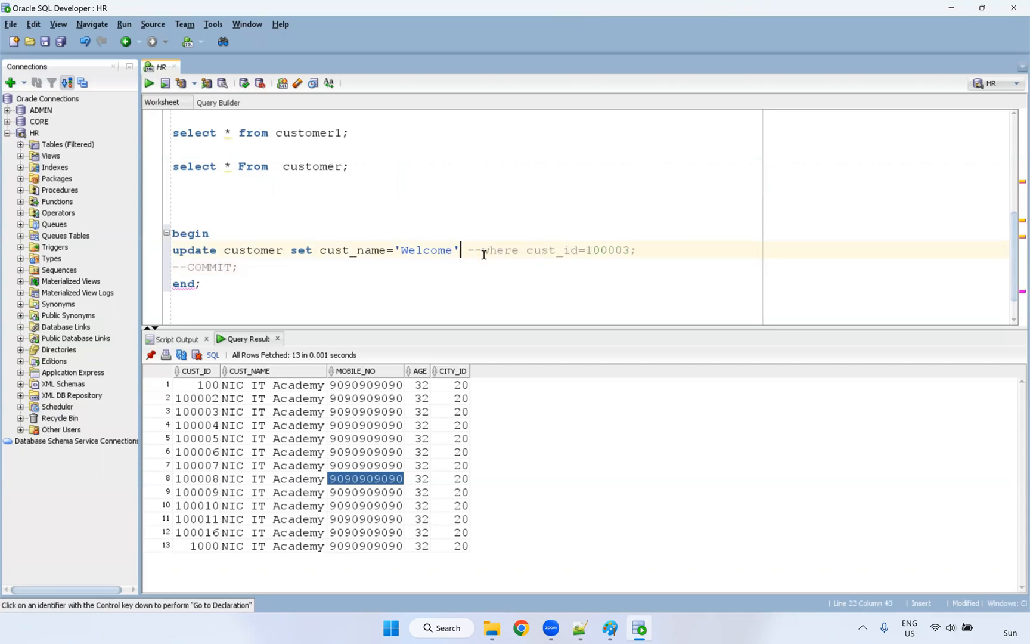
text(;)
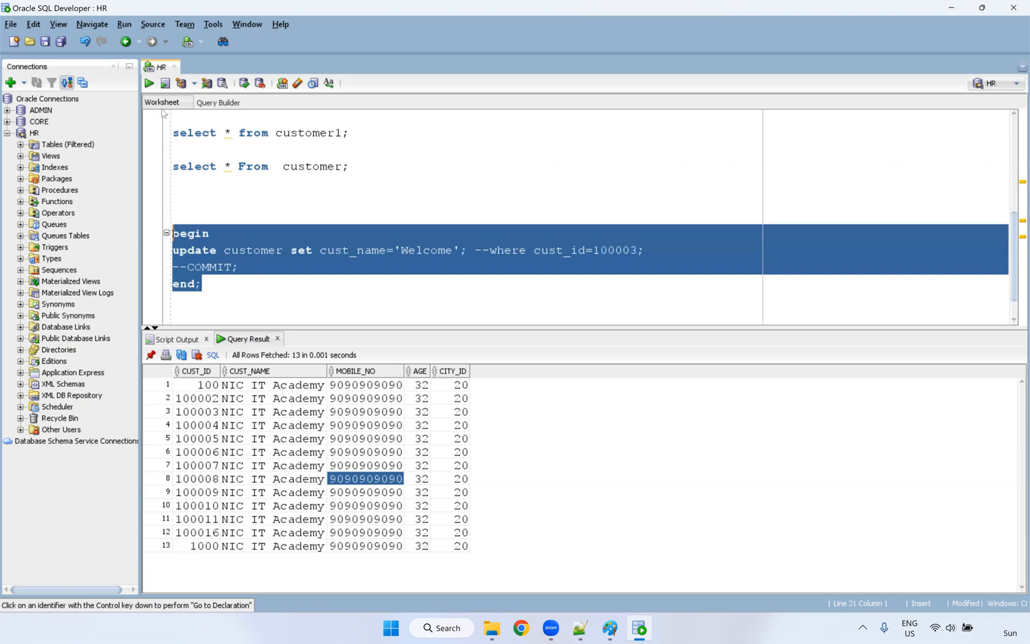
click(149, 82)
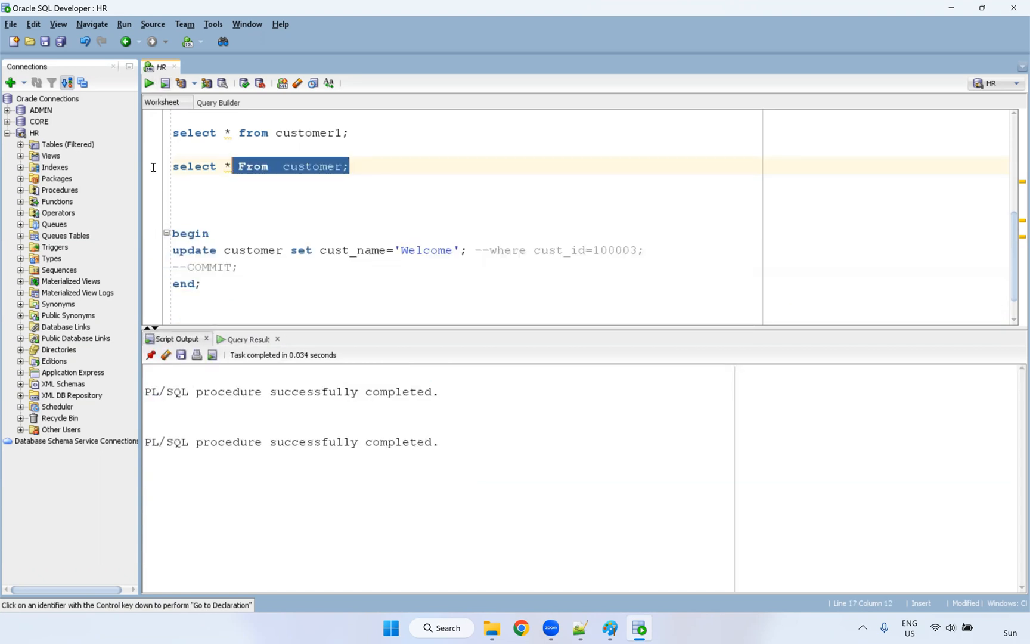
click(164, 82)
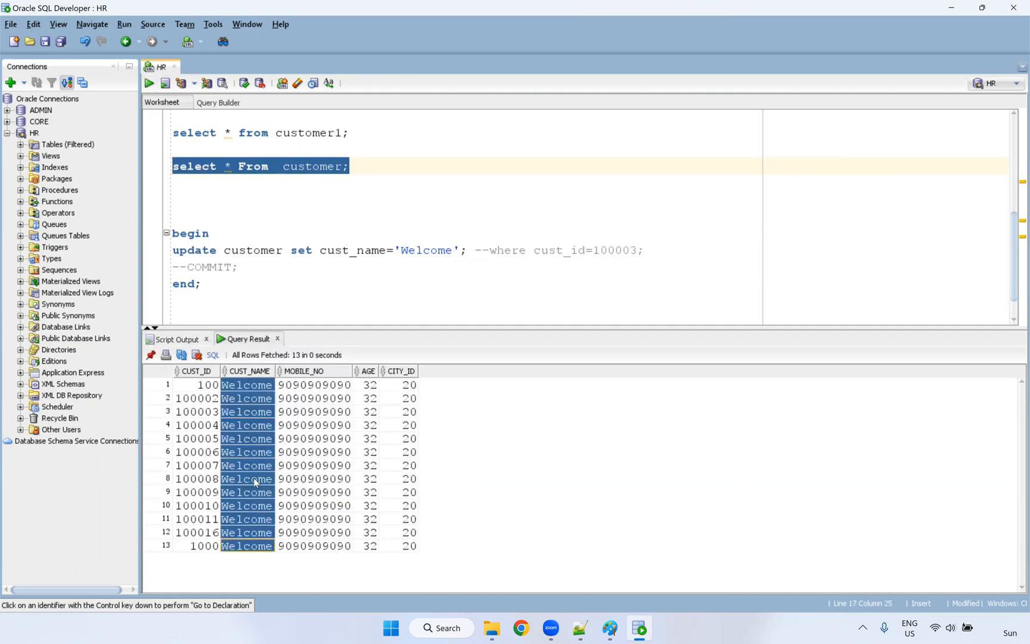
click(204, 300)
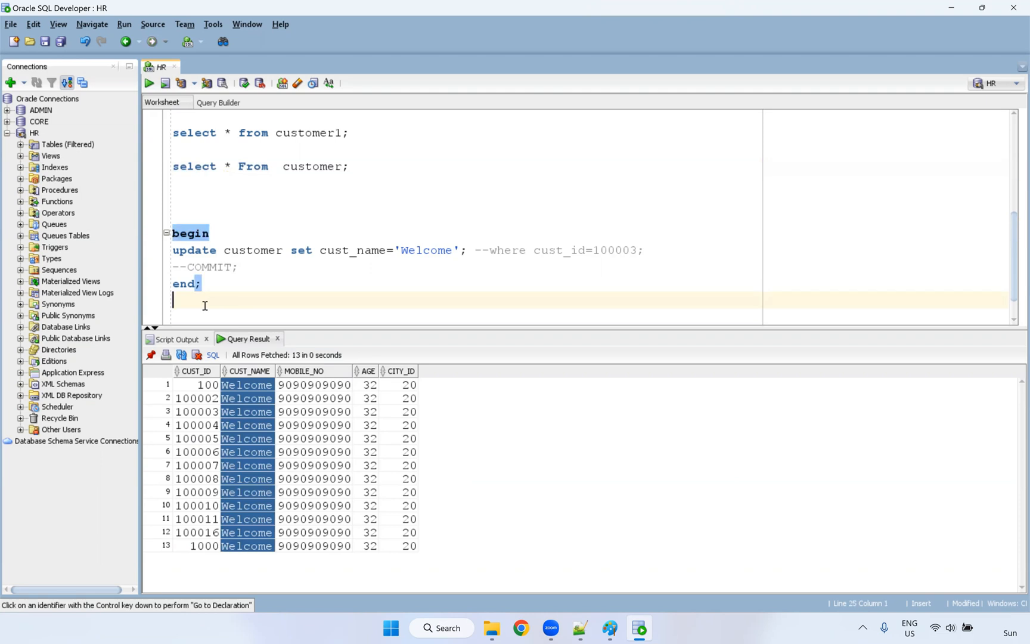
Write rollback; below the block and execute it to undo the uncommitted update
text(roll)
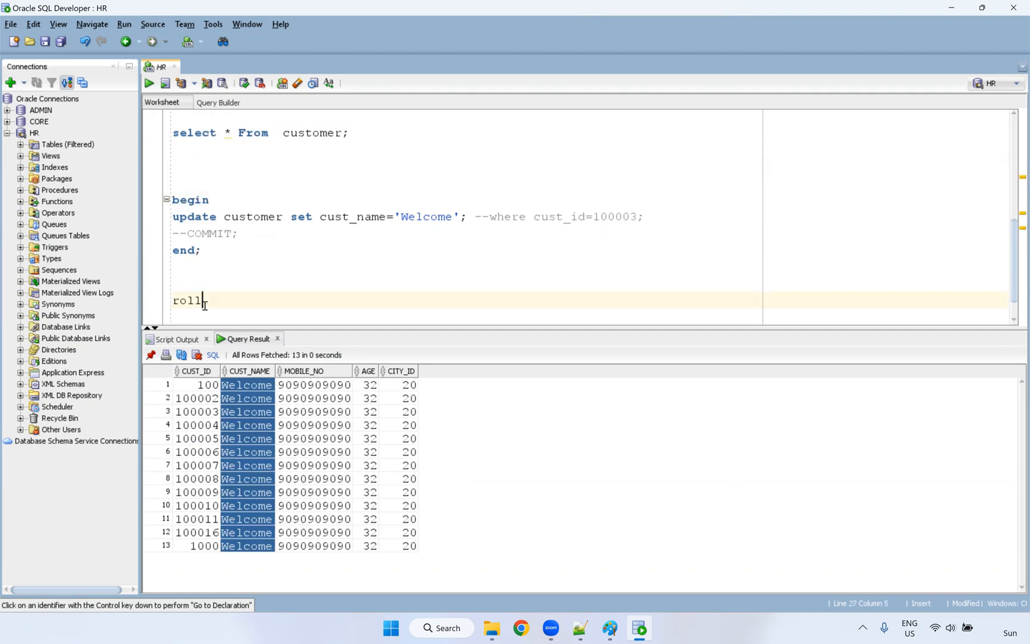
text(back;)
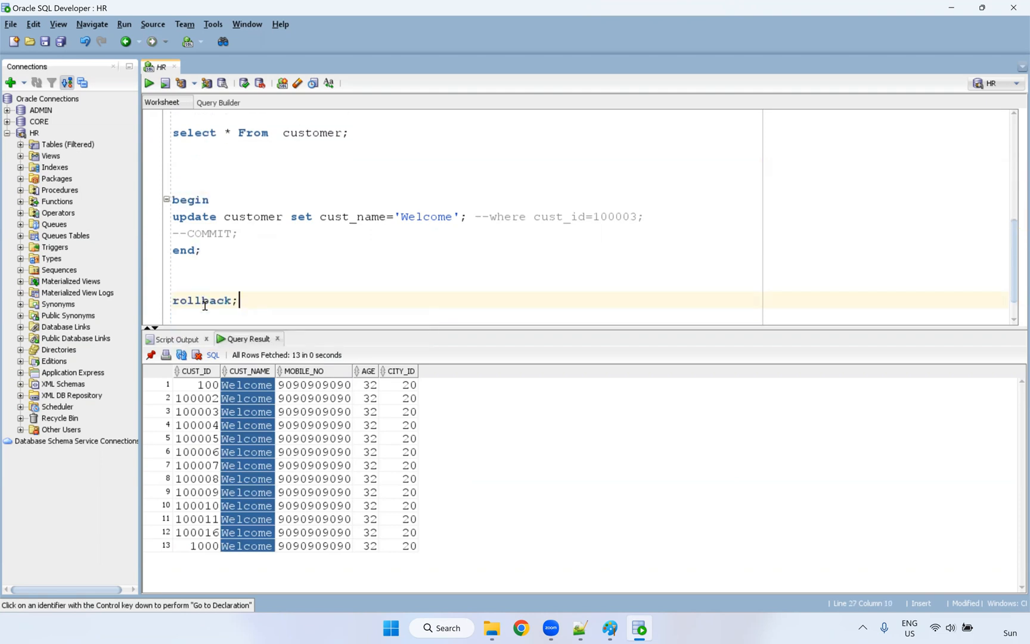
triple_click(203, 301)
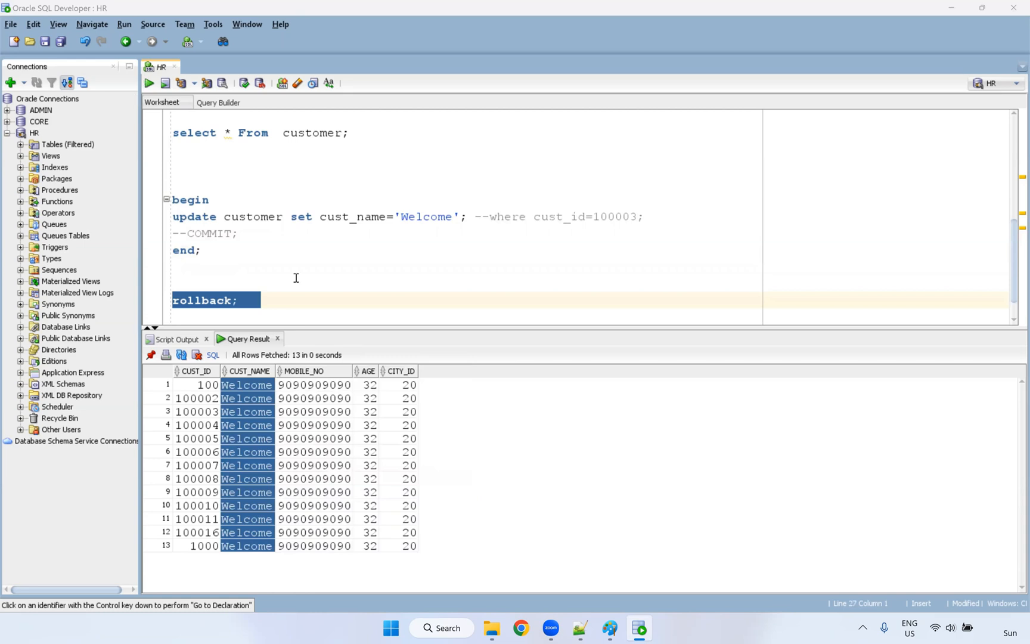
click(165, 82)
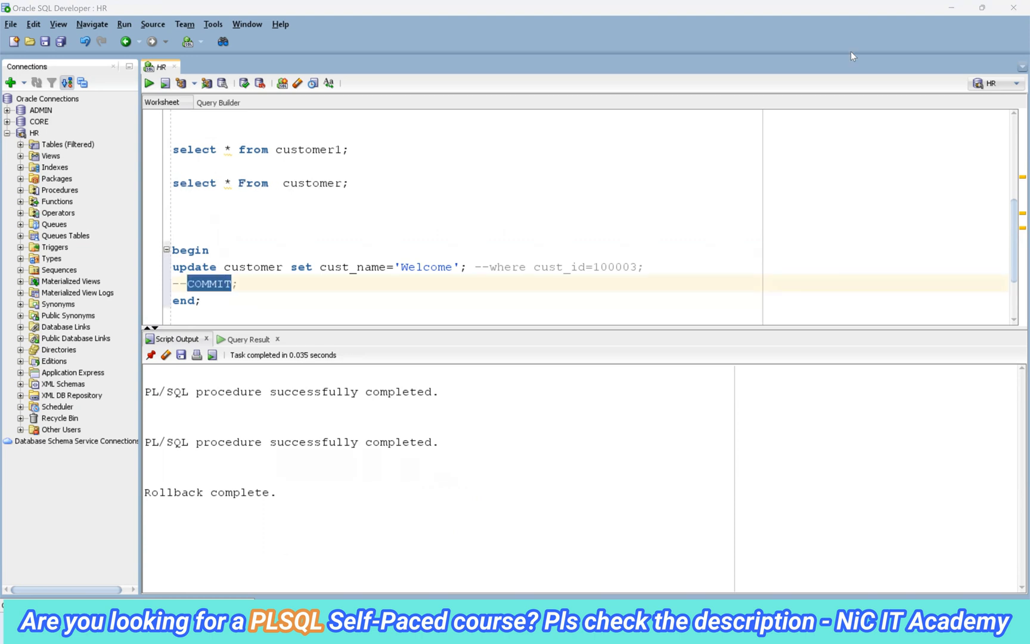
mouse_move(223, 408)
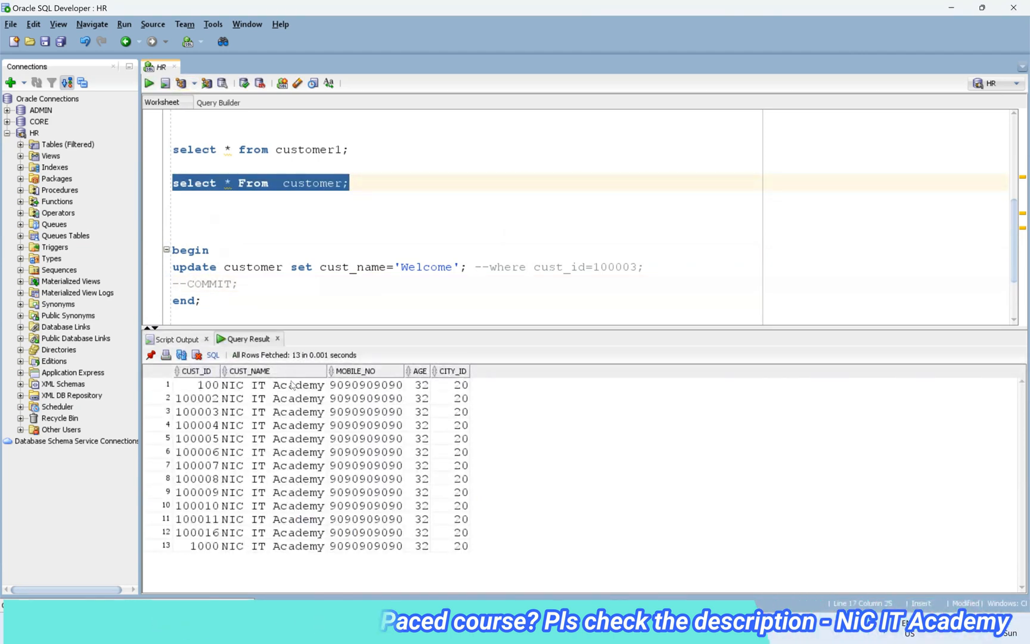
Review the customer rows to confirm cust_name has reverted to NIC IT Academy
click(249, 371)
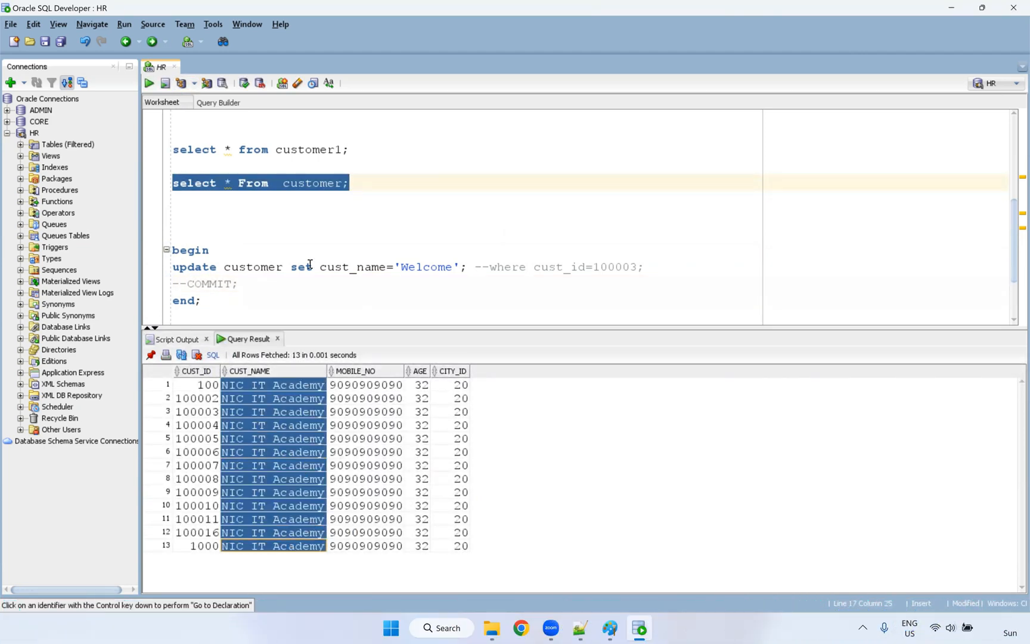
scroll(down, 3)
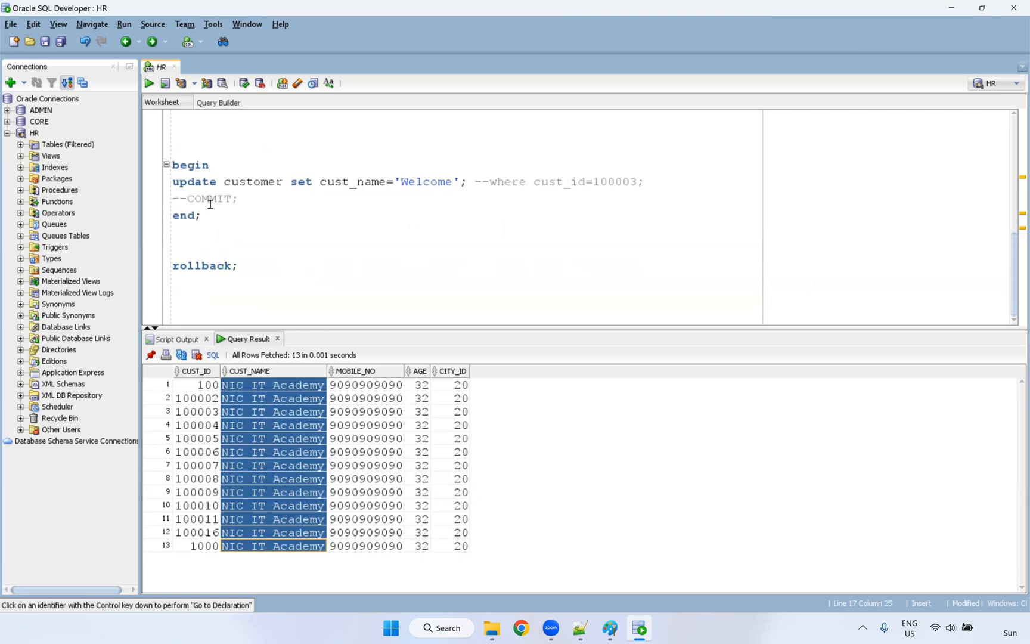
double_click(209, 198)
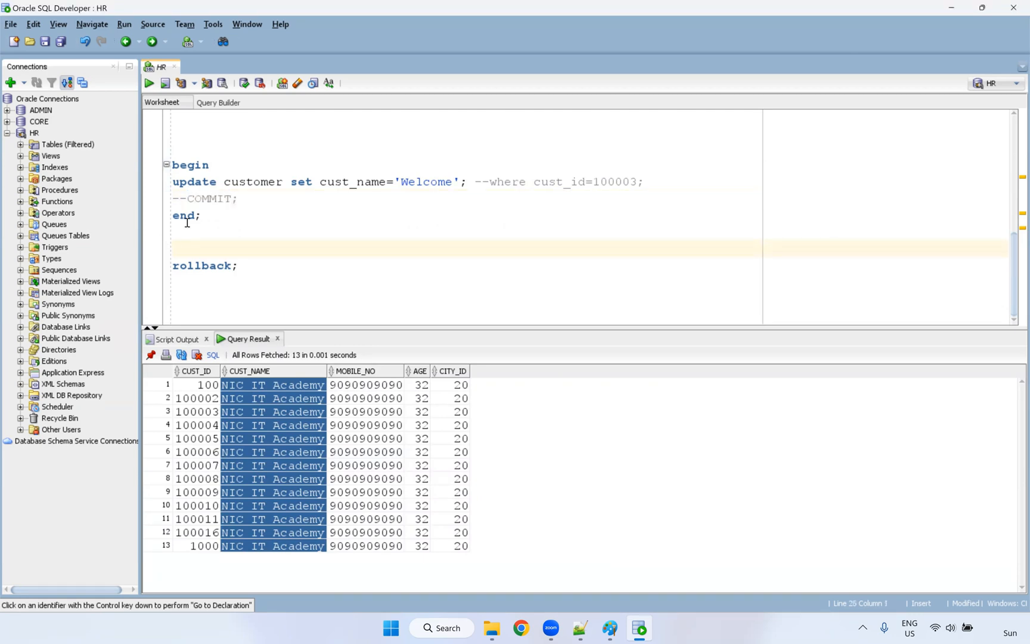
scroll(down, 3)
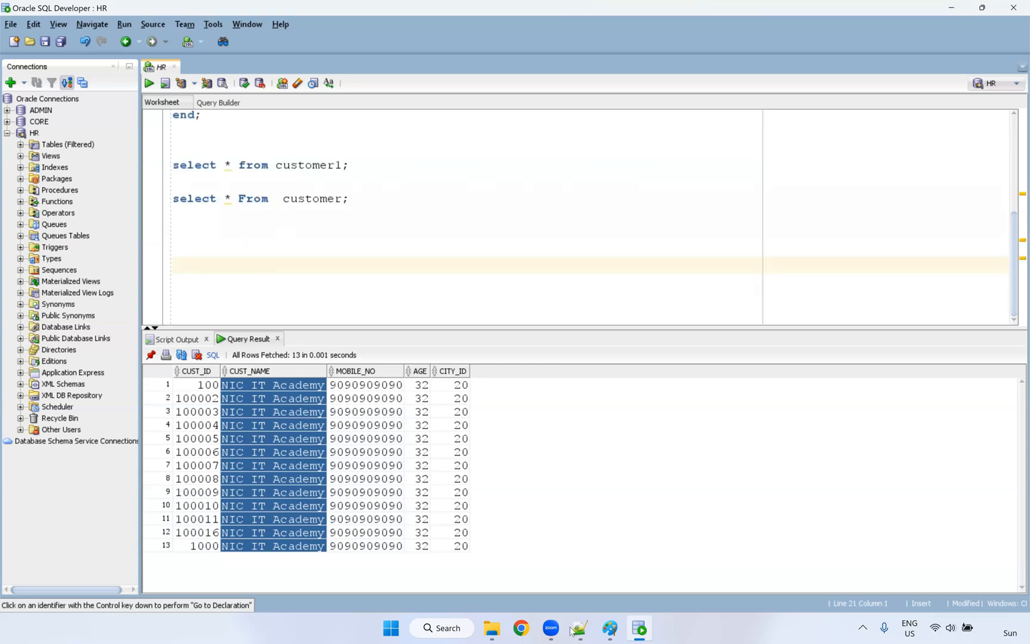
Return to the PL/SQL notes and read the DELETE syntax section
click(578, 629)
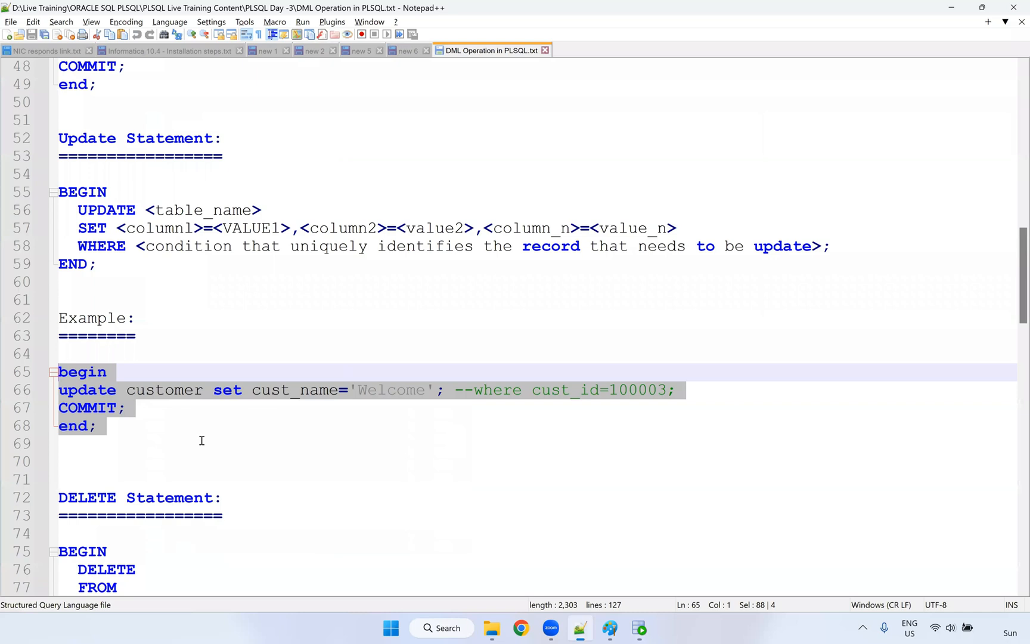
scroll(down, 3)
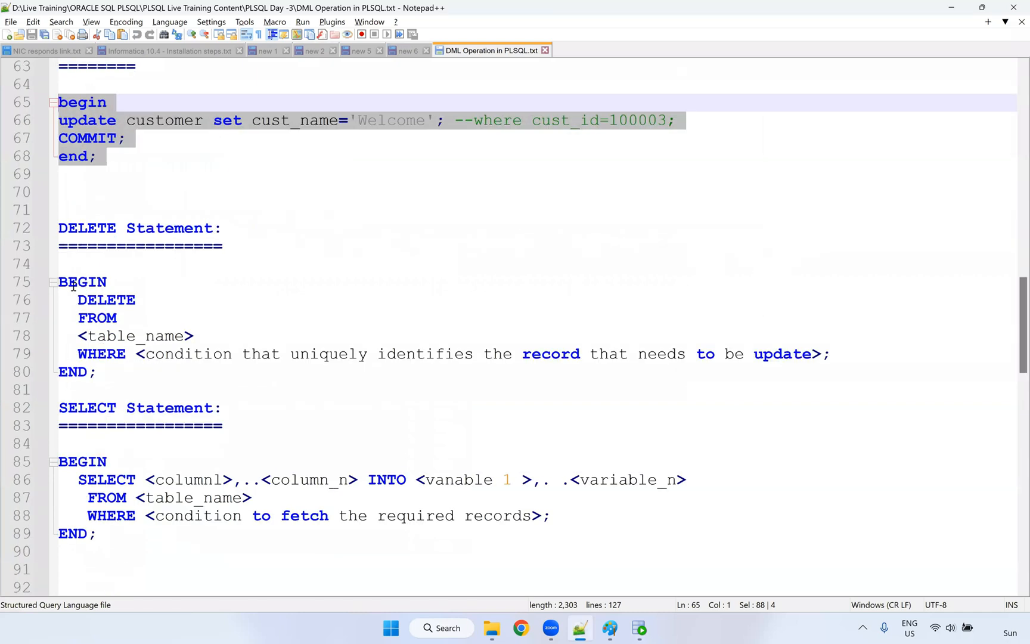
double_click(98, 317)
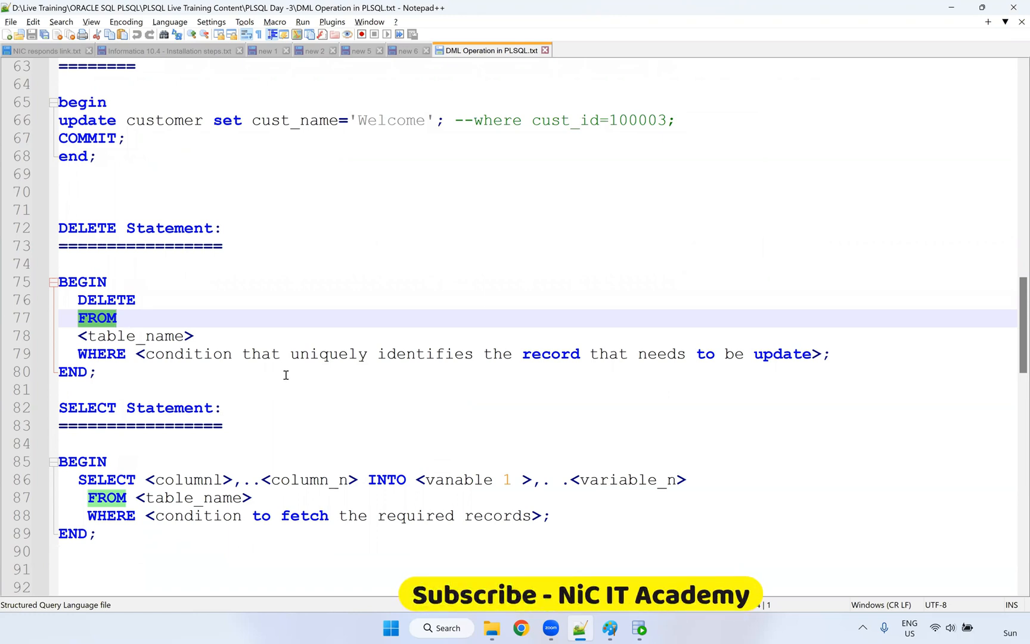
scroll(down, 3)
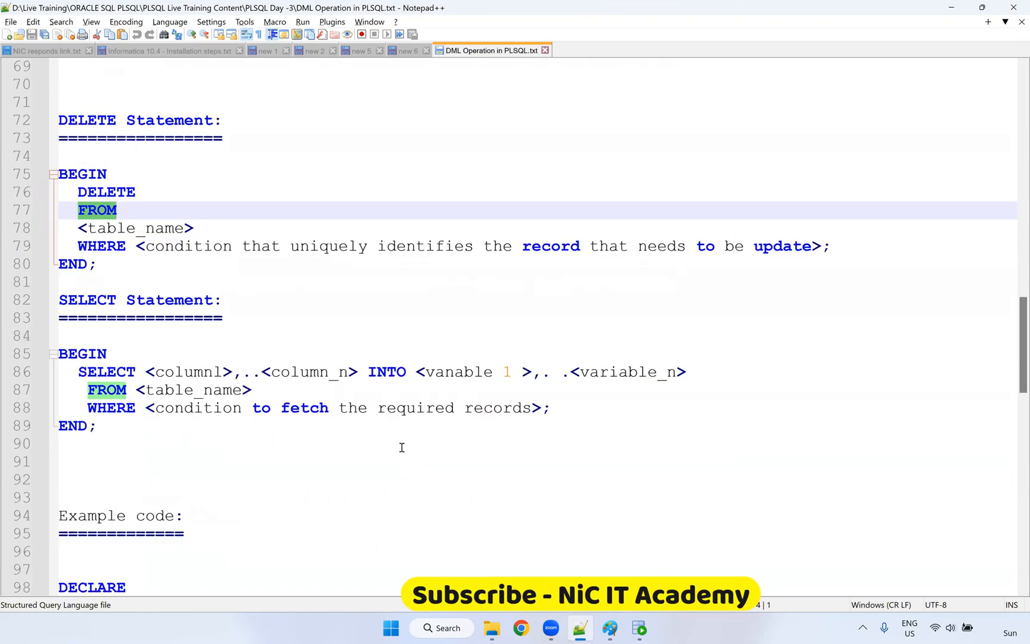
Continue down through the SELECT notes to the full DECLARE example code at the end
scroll(down, 3)
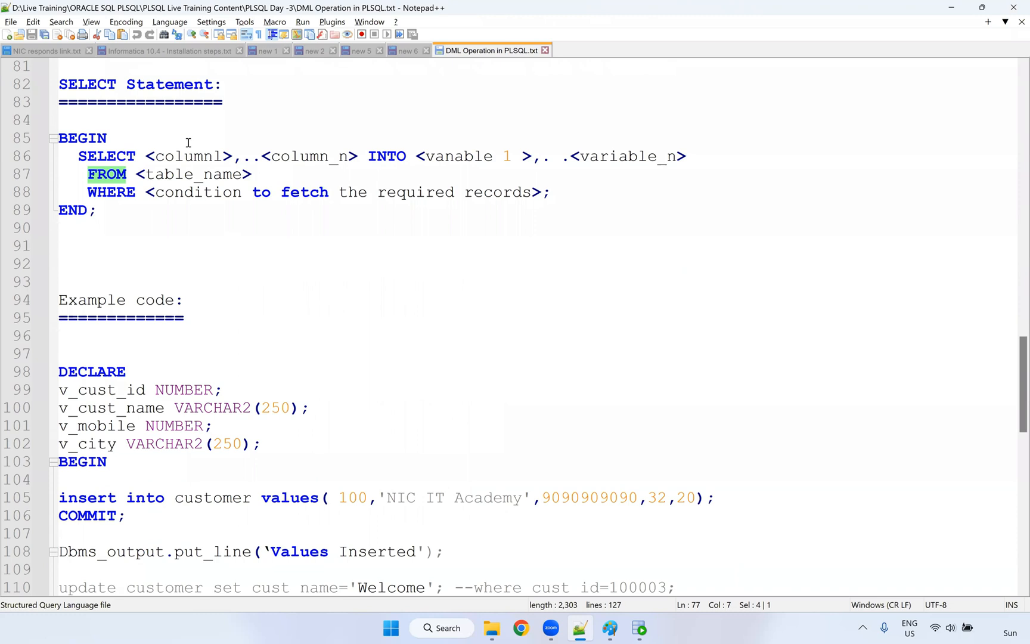
scroll(down, 3)
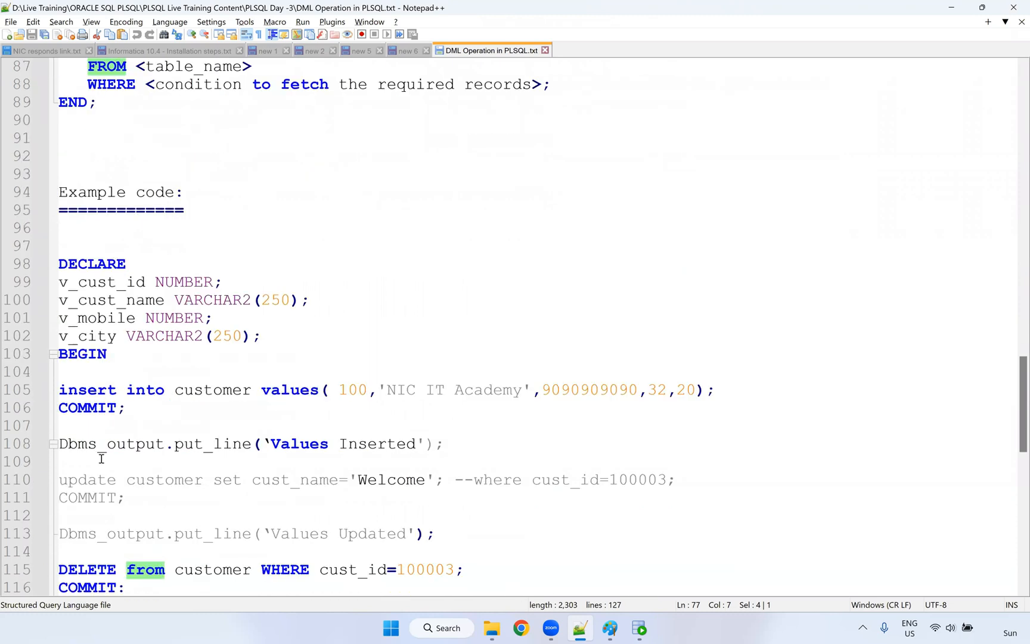
scroll(down, 3)
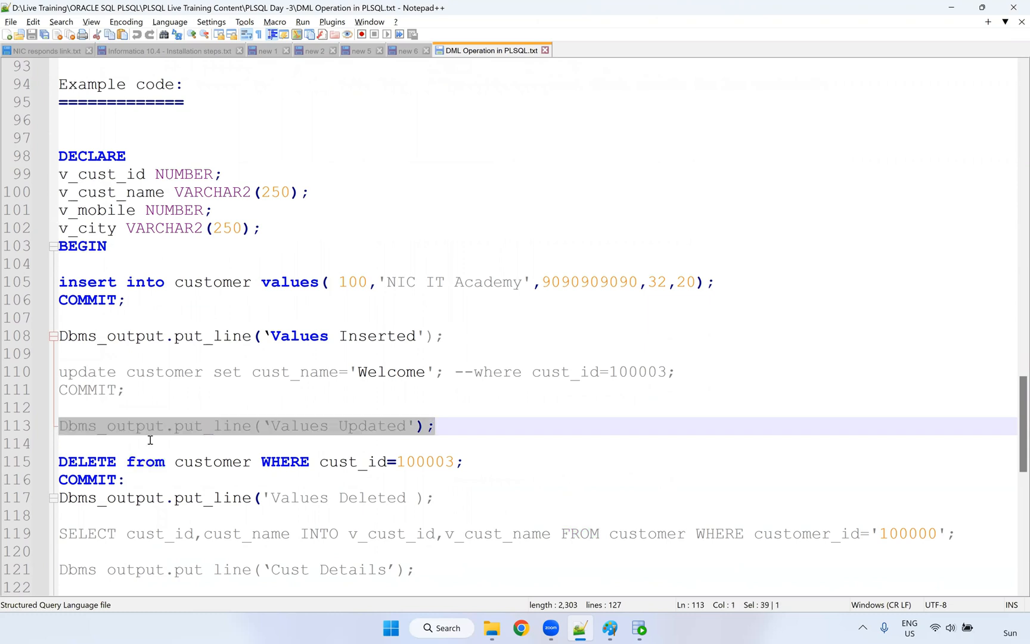
scroll(down, 3)
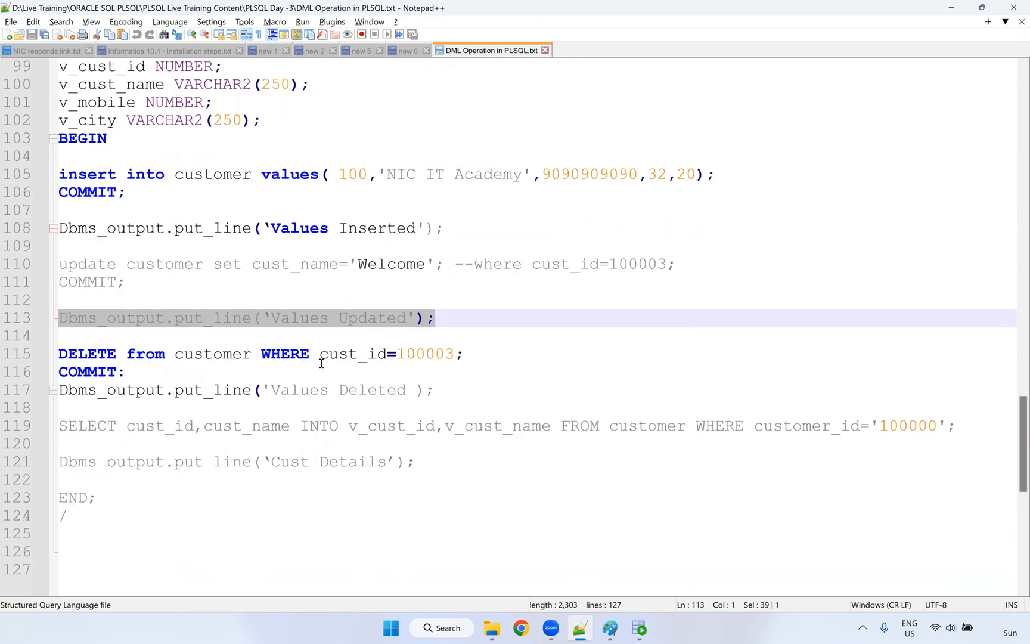